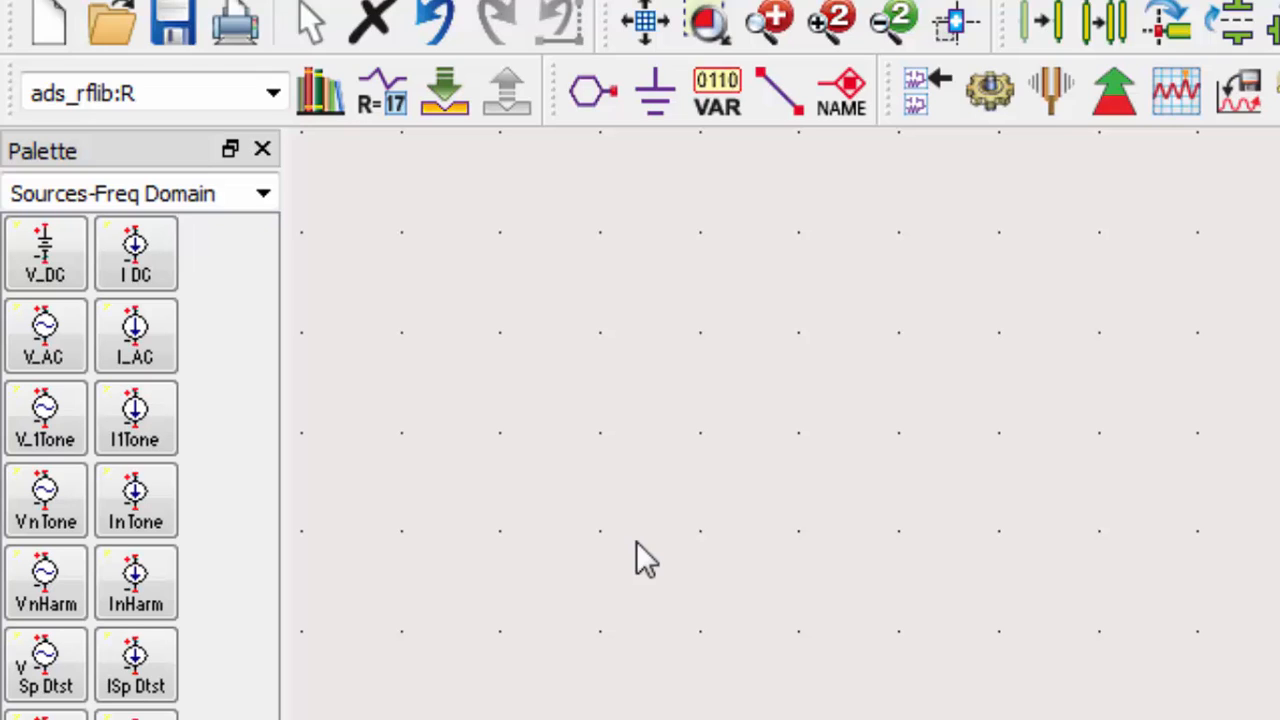
mouse_move(655, 555)
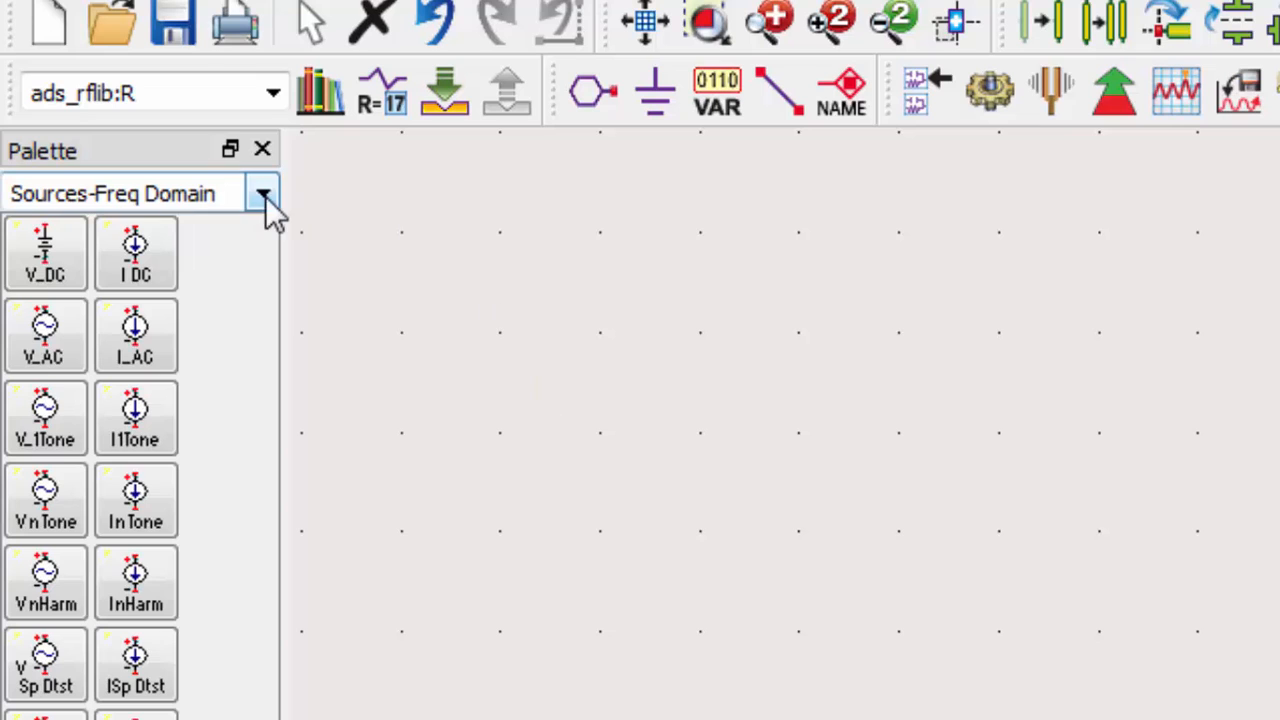
Place resistor R1 from Lumped-Components and change its resistance from 50 to 4700 Ohm
left_click(263, 193)
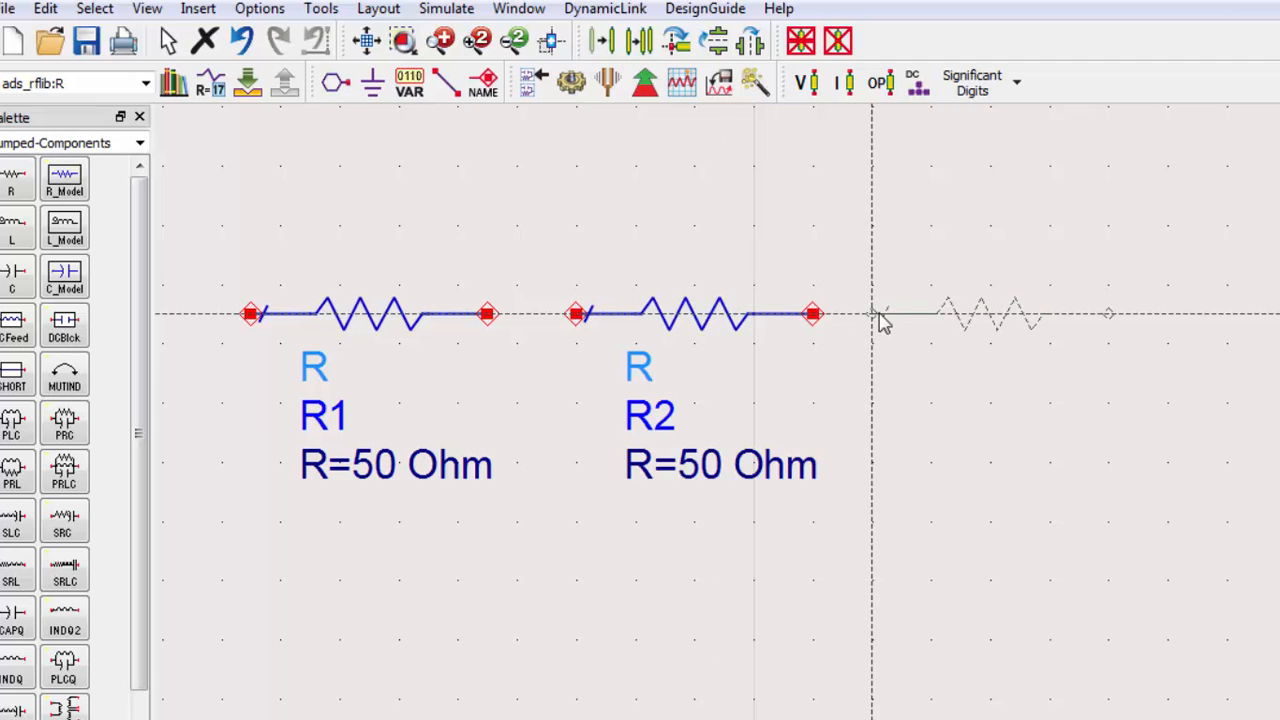
left_click(900, 314)
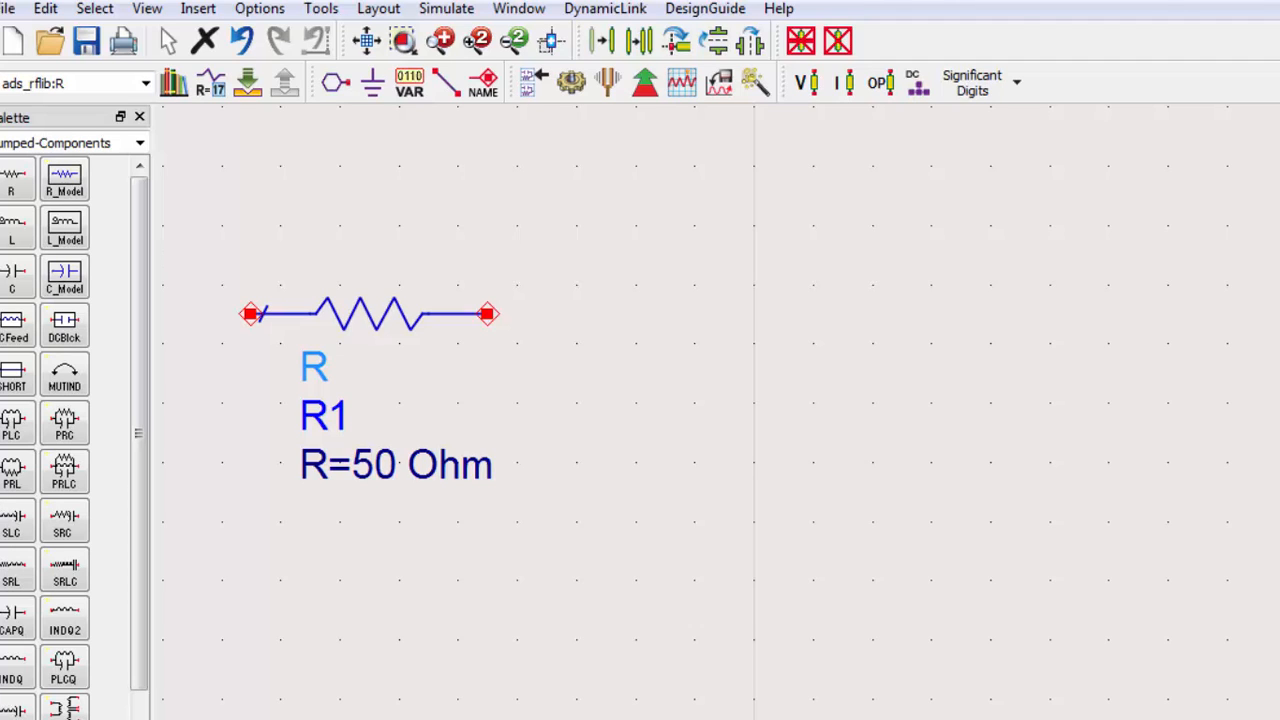
double_click(375, 464)
type("470")
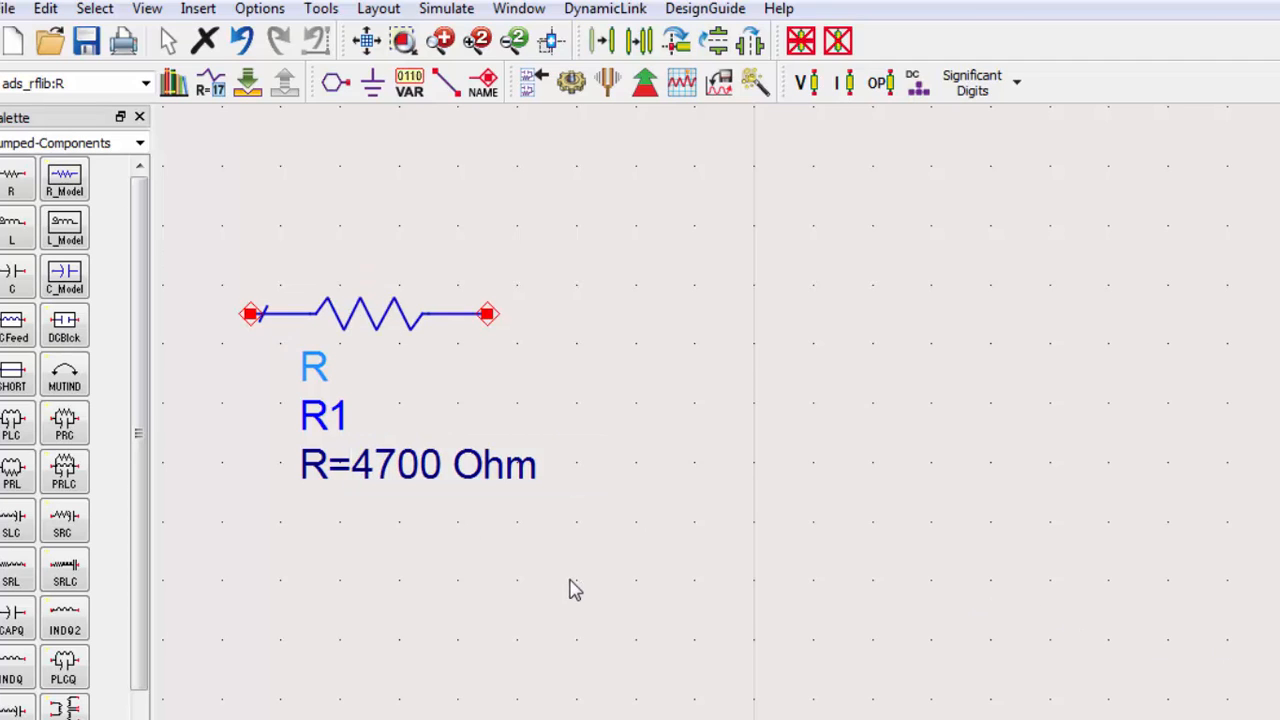
mouse_move(568, 588)
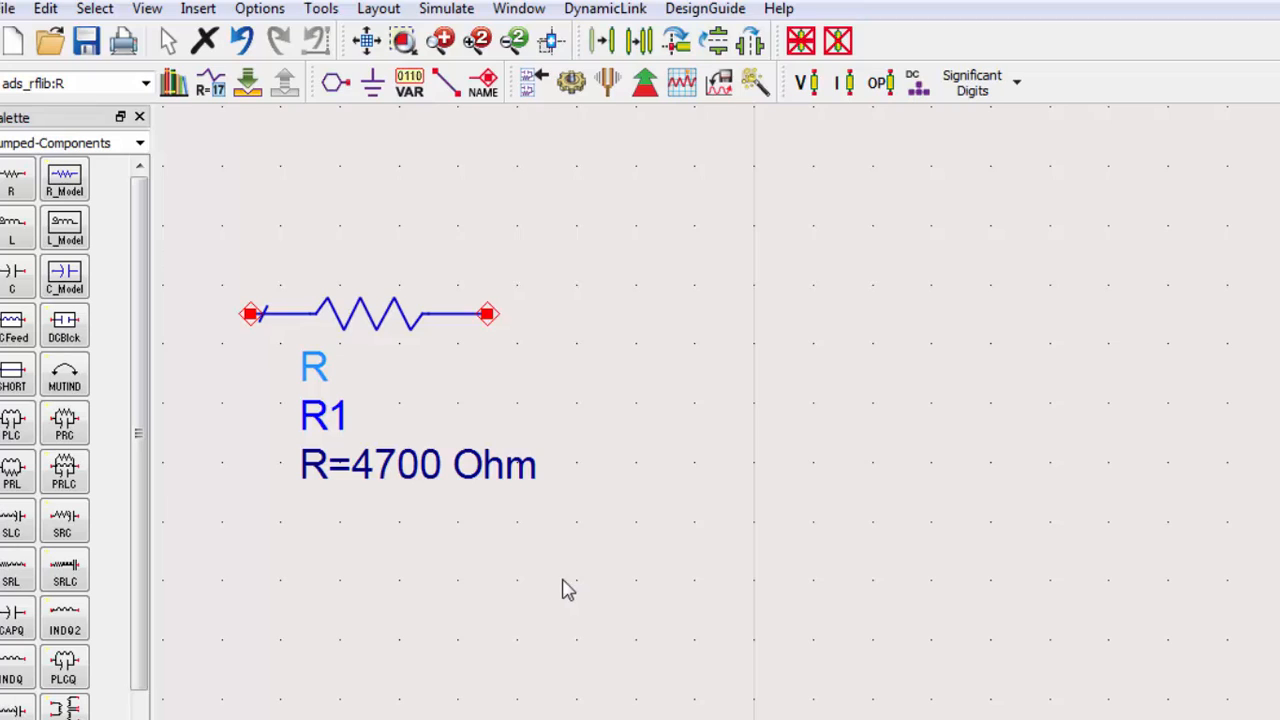
mouse_move(565, 586)
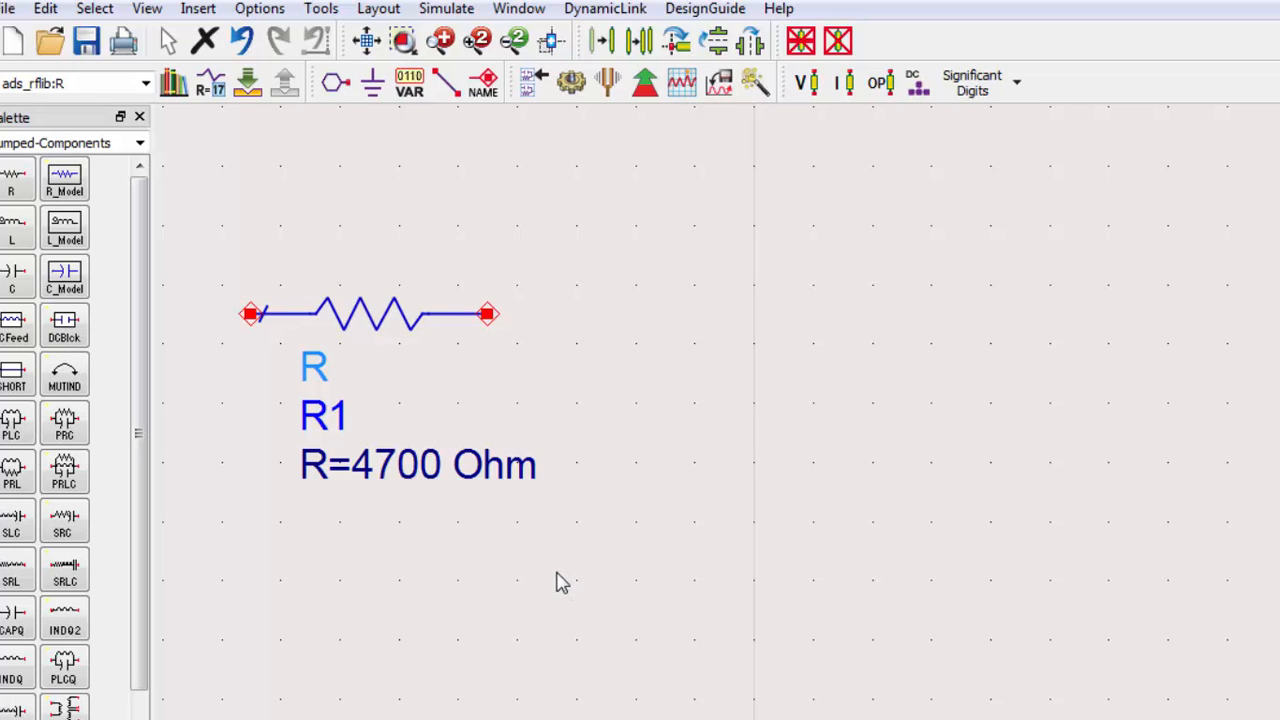
double_click(370, 315)
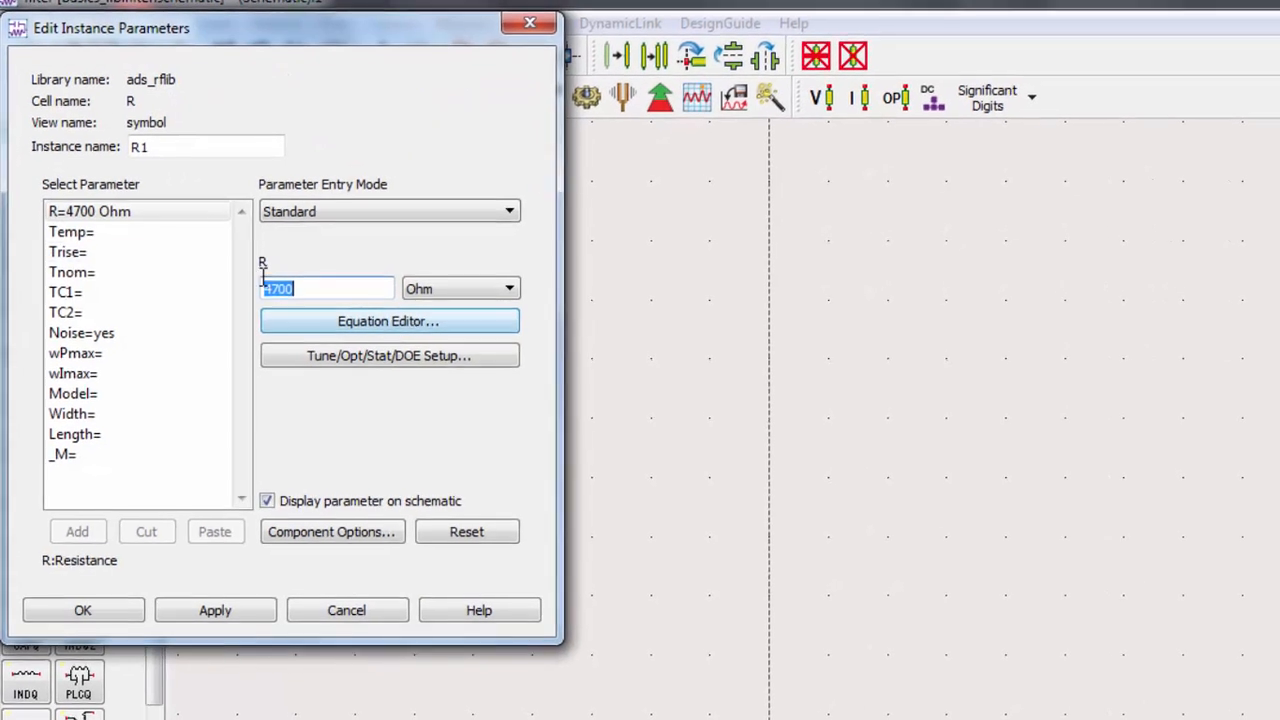
left_click(69, 252)
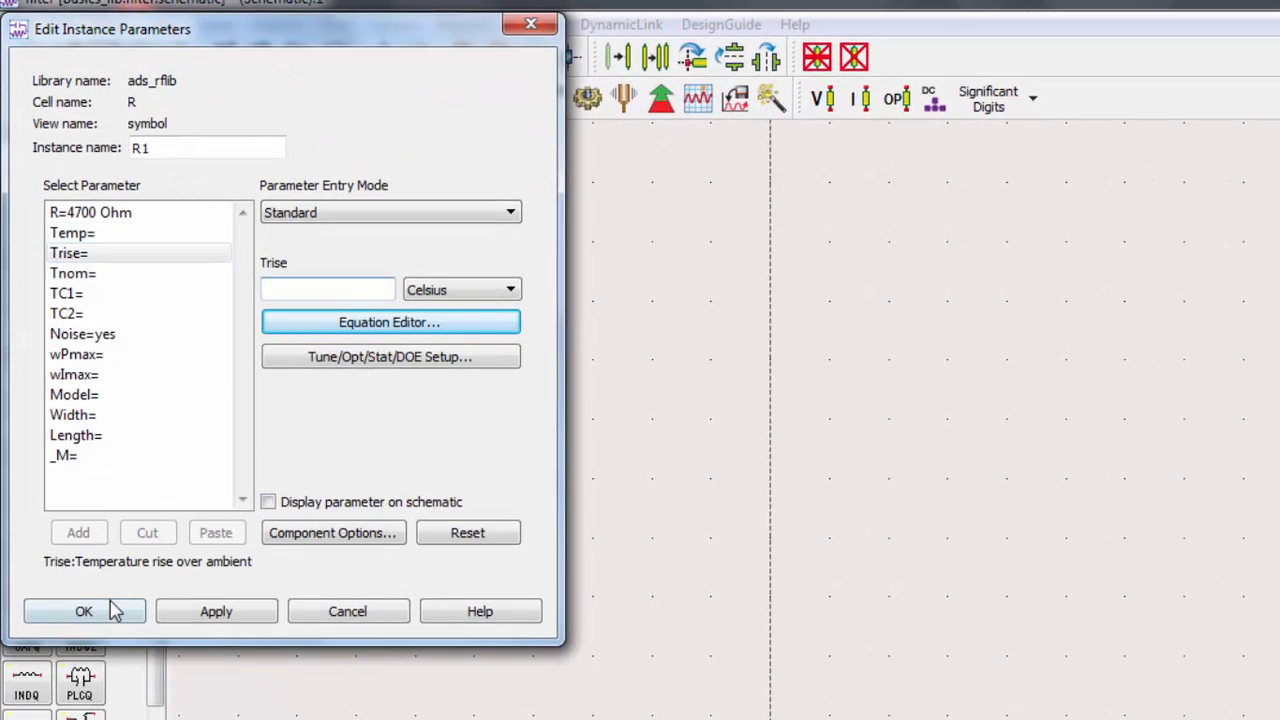
left_click(84, 611)
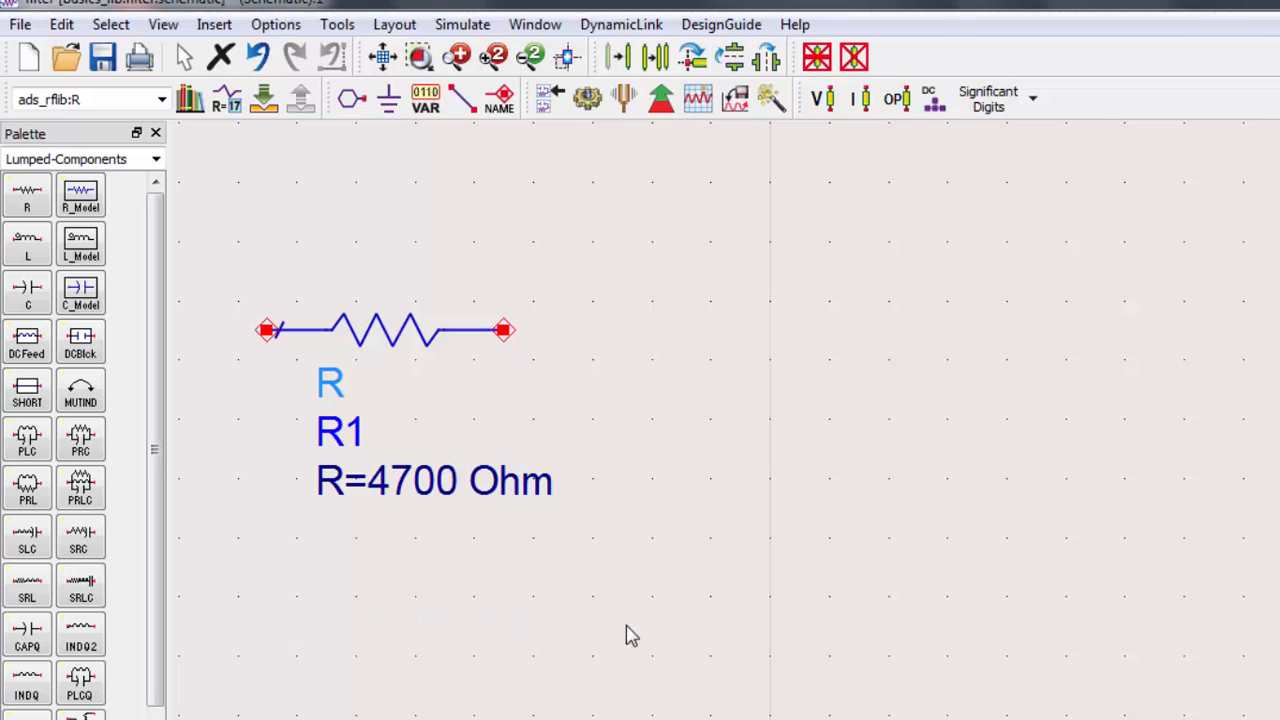
mouse_move(659, 628)
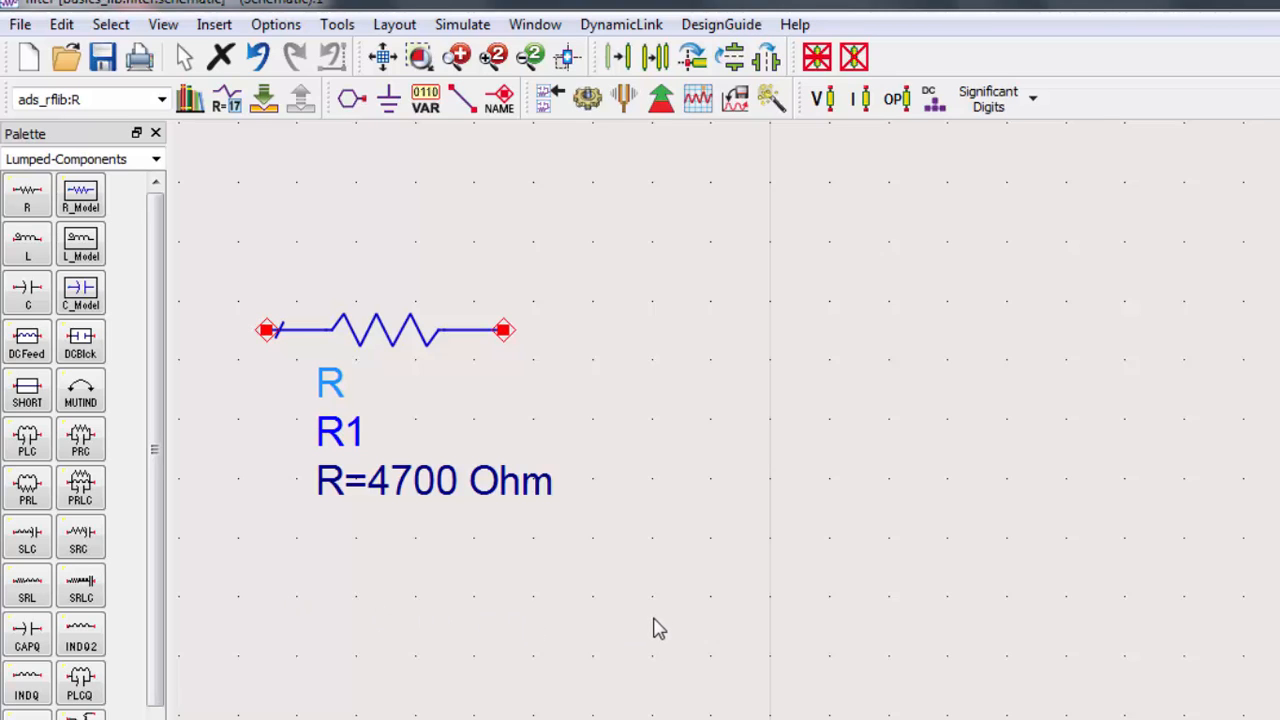
Place a 1.0 pF capacitor C1, rotated vertical, at R1's right pin
left_click(27, 290)
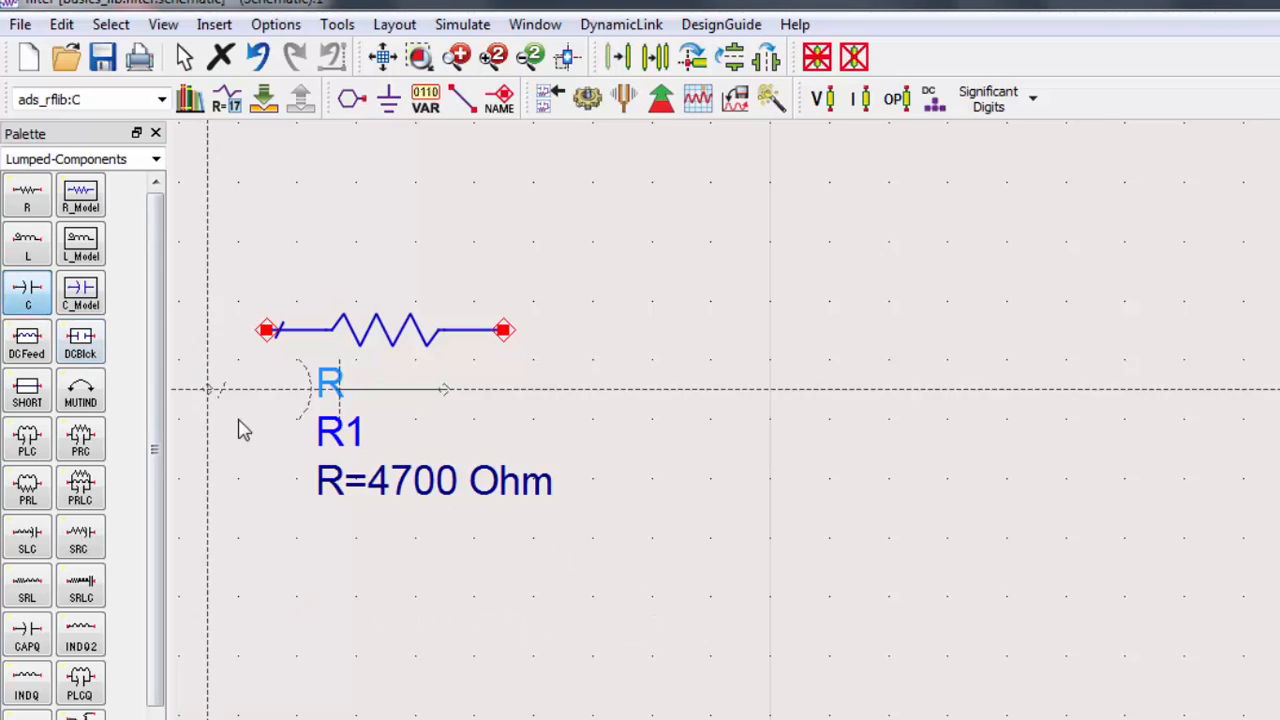
mouse_move(510, 505)
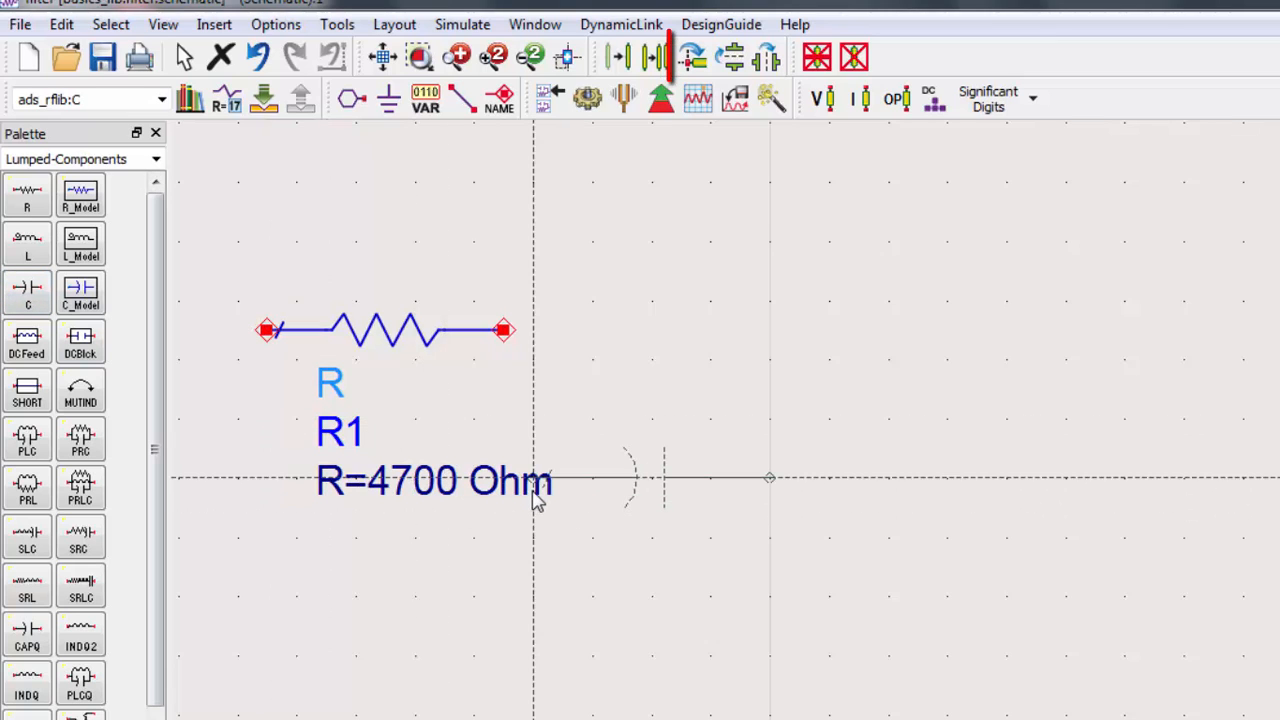
key("ctrl+r")
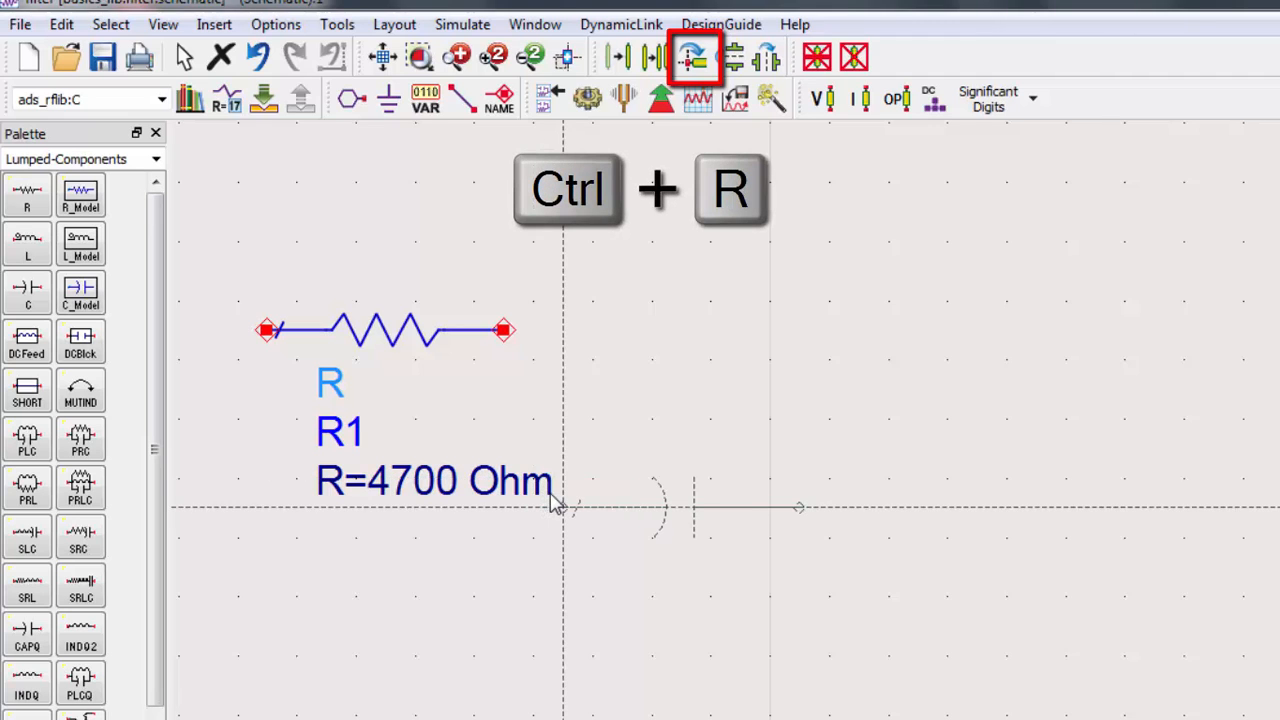
key("ctrl+r")
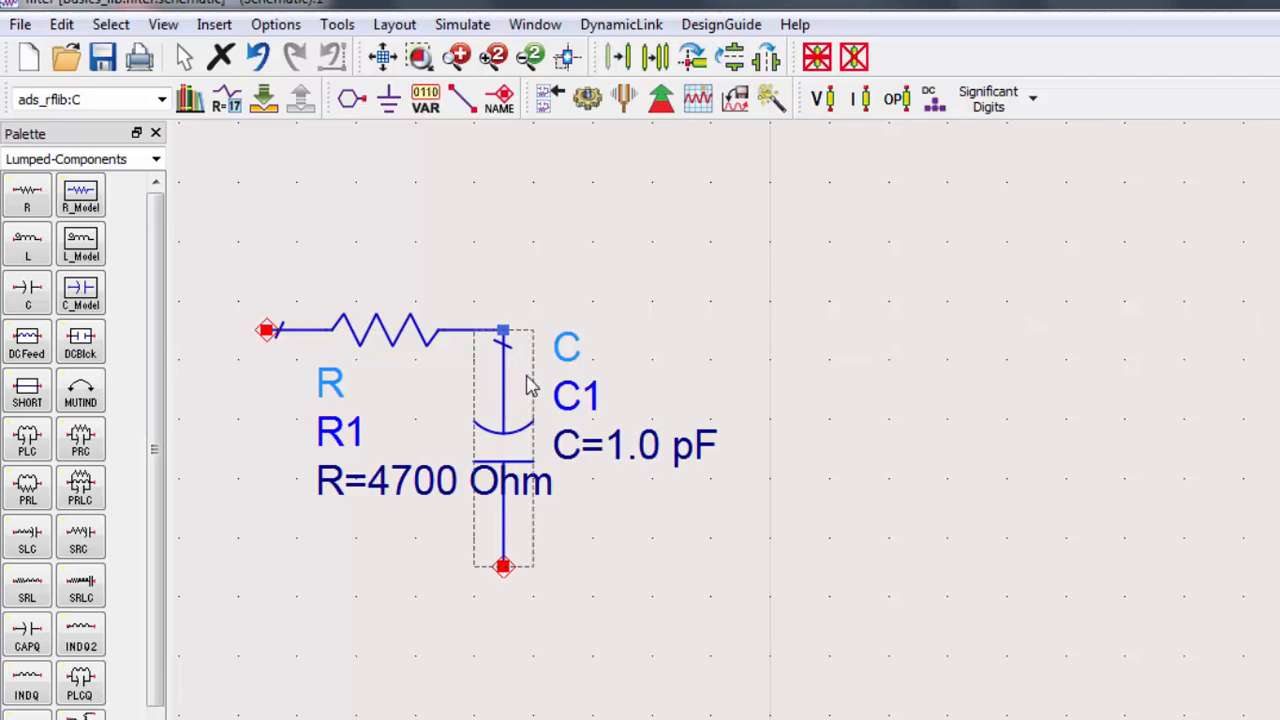
mouse_move(537, 393)
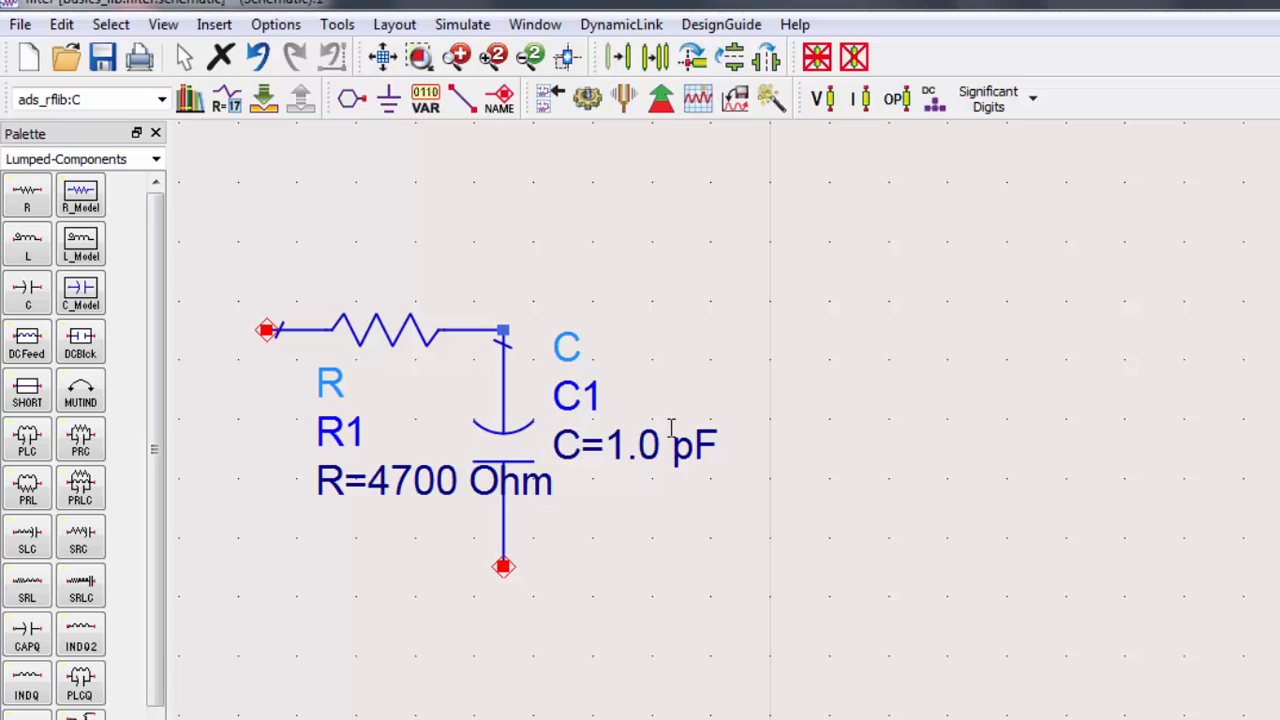
Change C1's capacitance from 1.0 pF to 15 nF
double_click(632, 445)
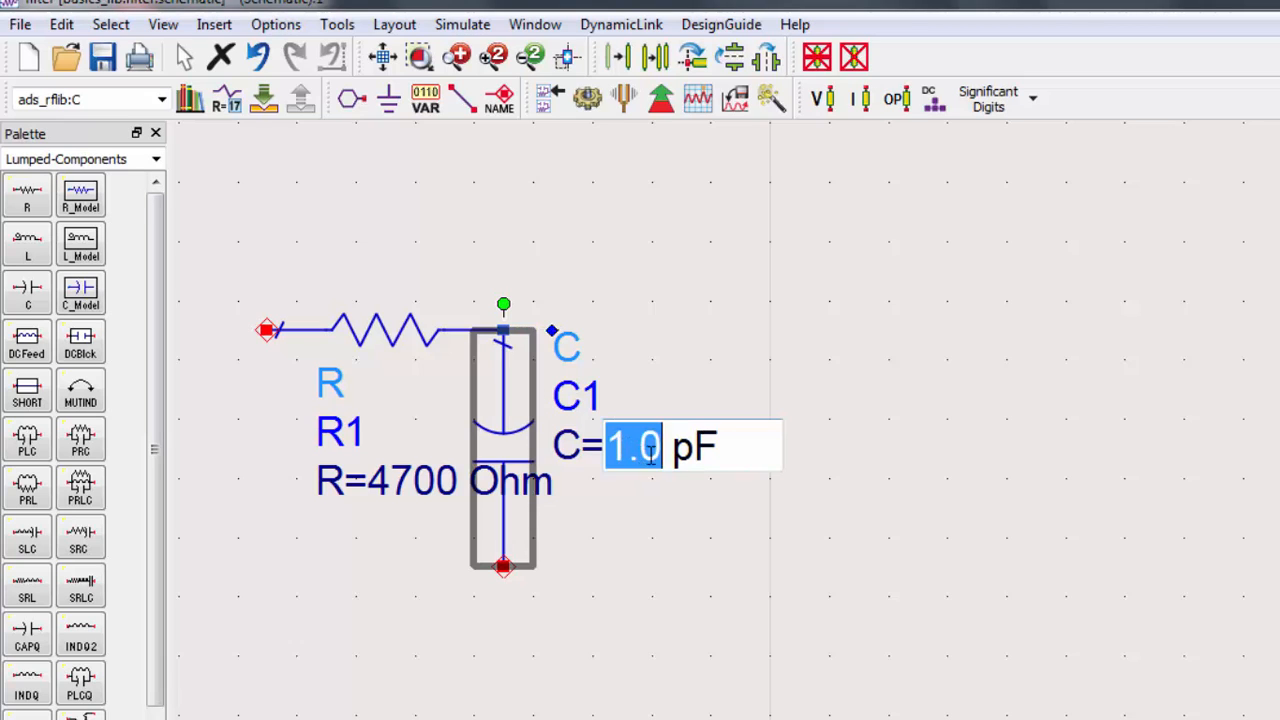
type("15 n")
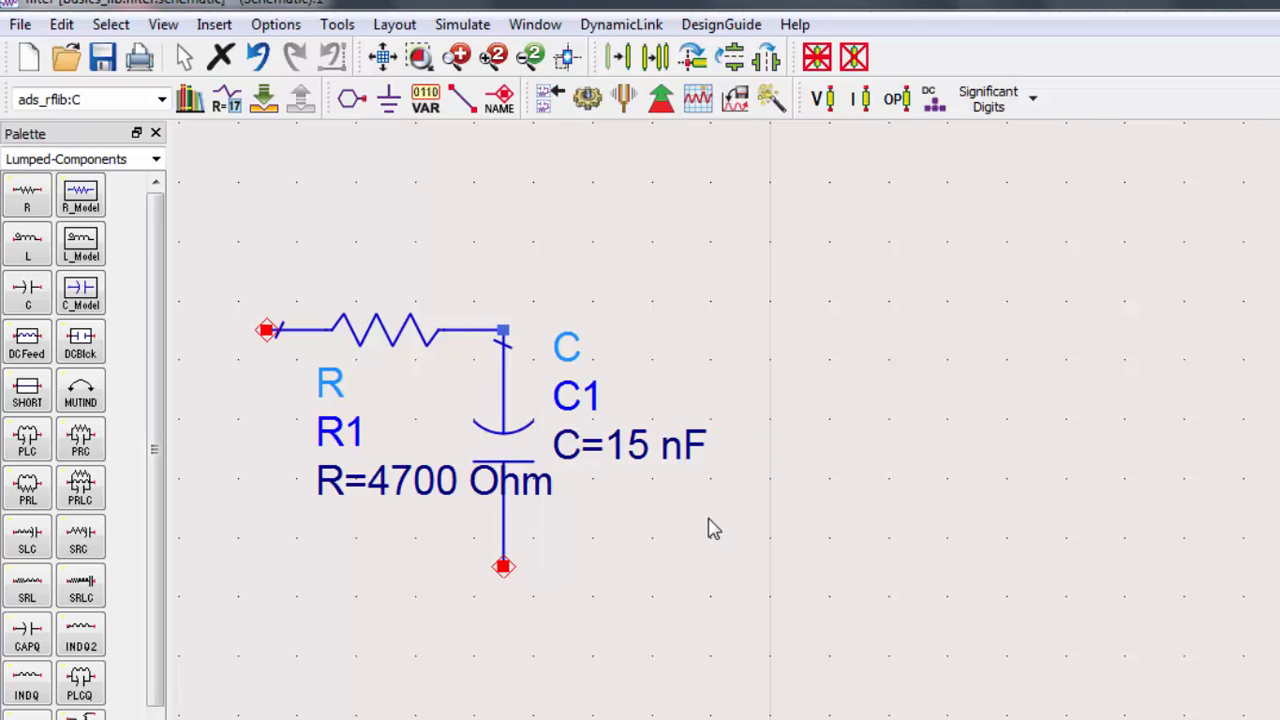
mouse_move(707, 528)
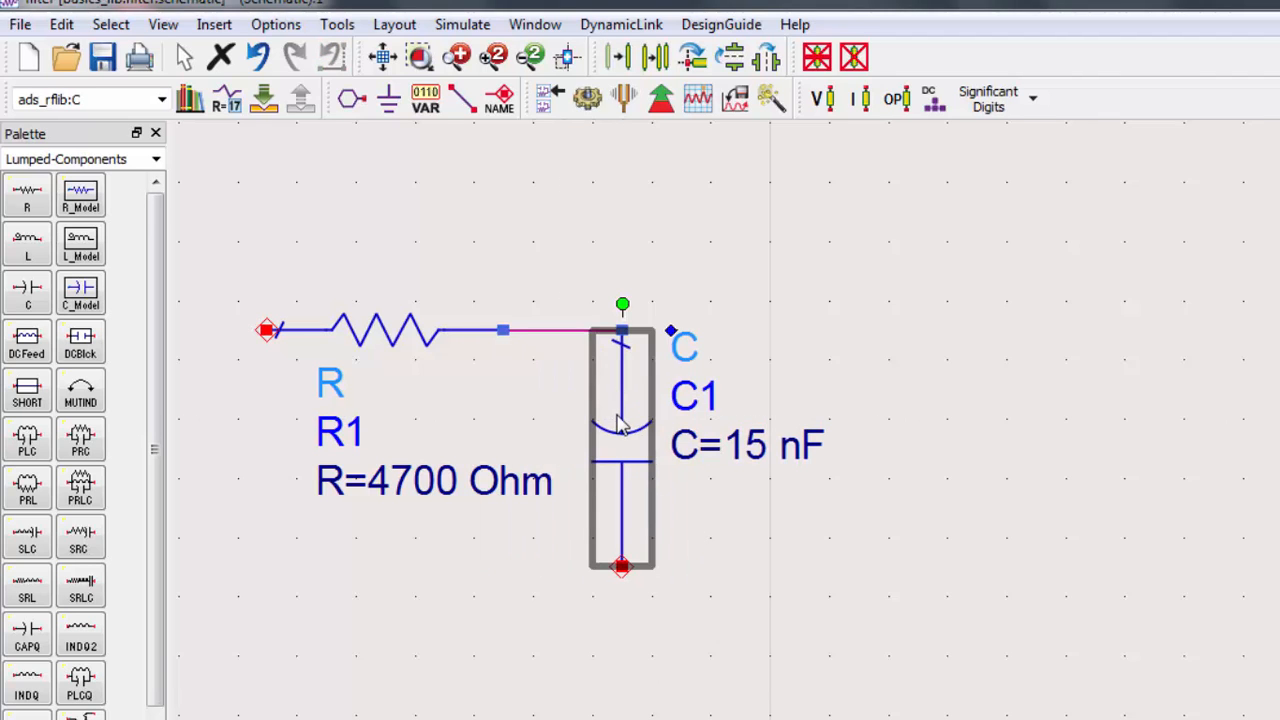
mouse_move(617, 423)
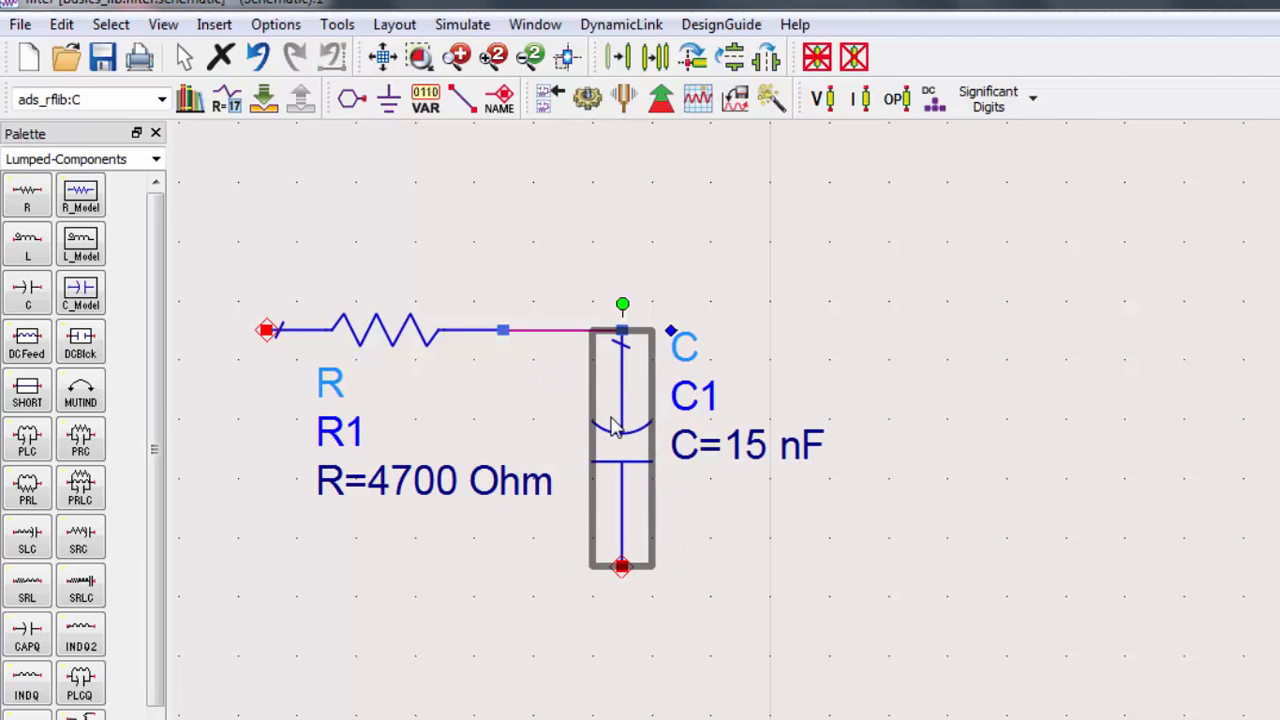
mouse_move(615, 435)
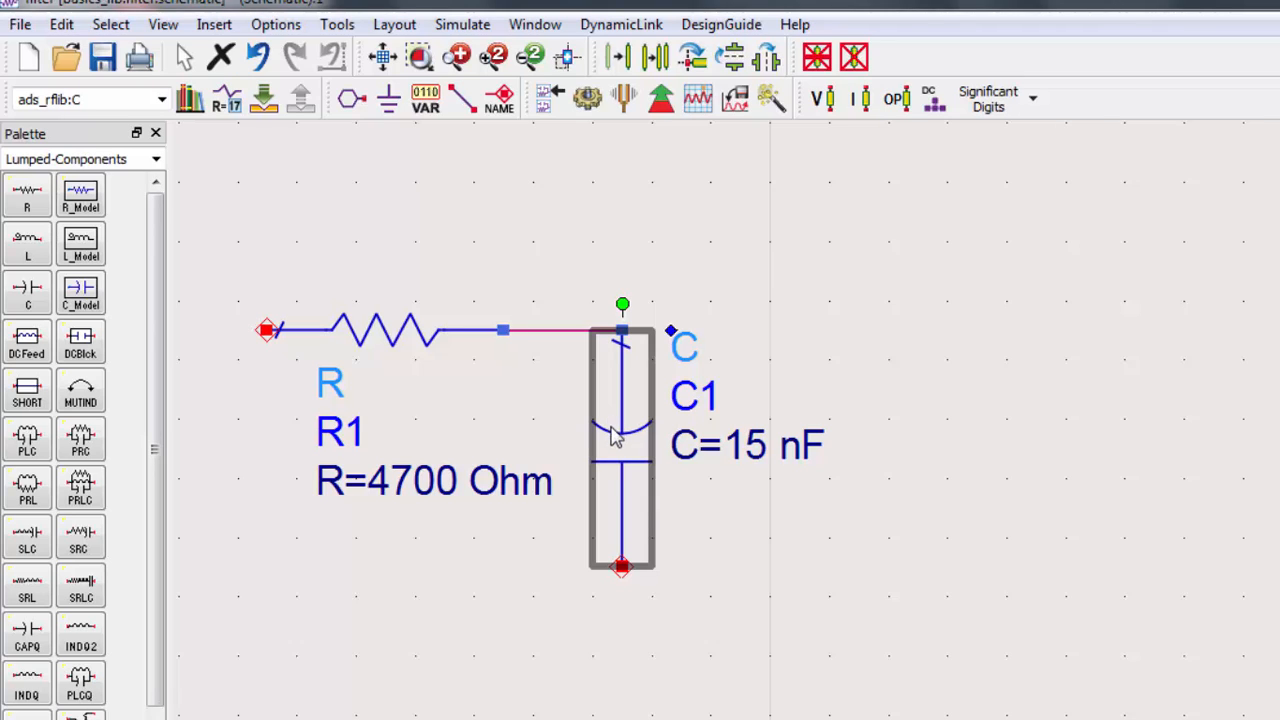
mouse_move(712, 567)
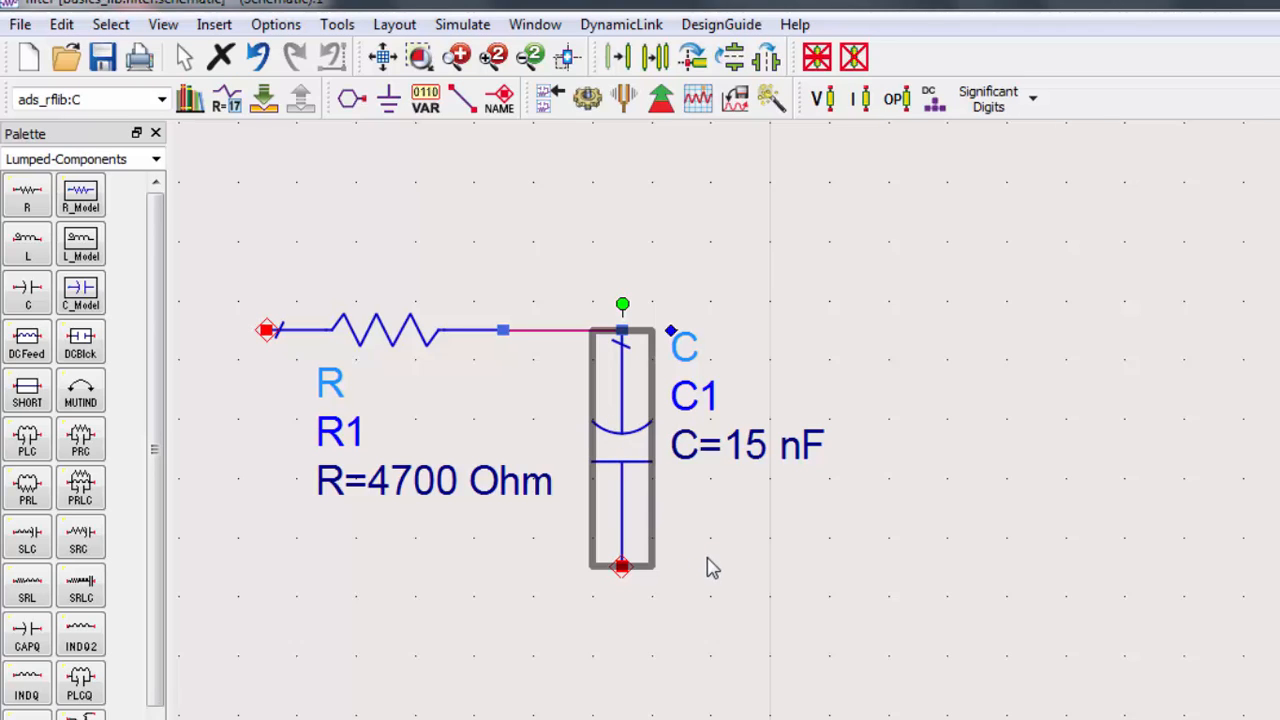
mouse_move(620, 470)
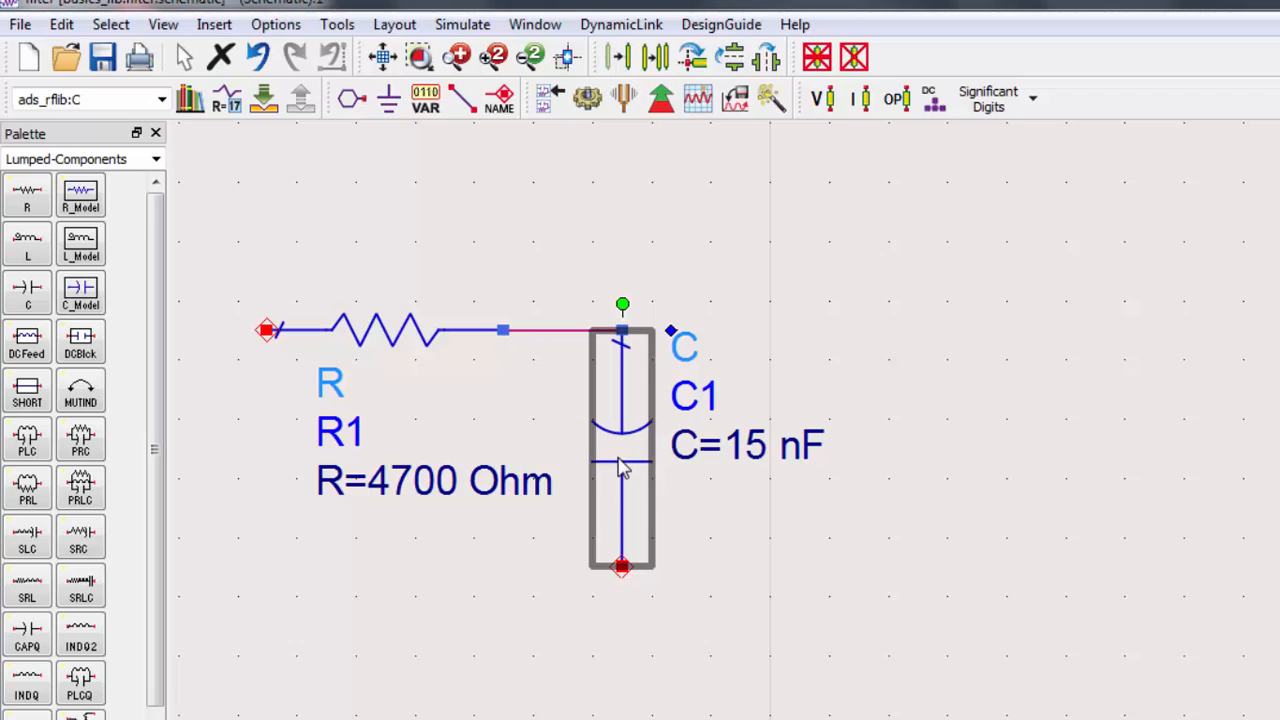
mouse_move(668, 345)
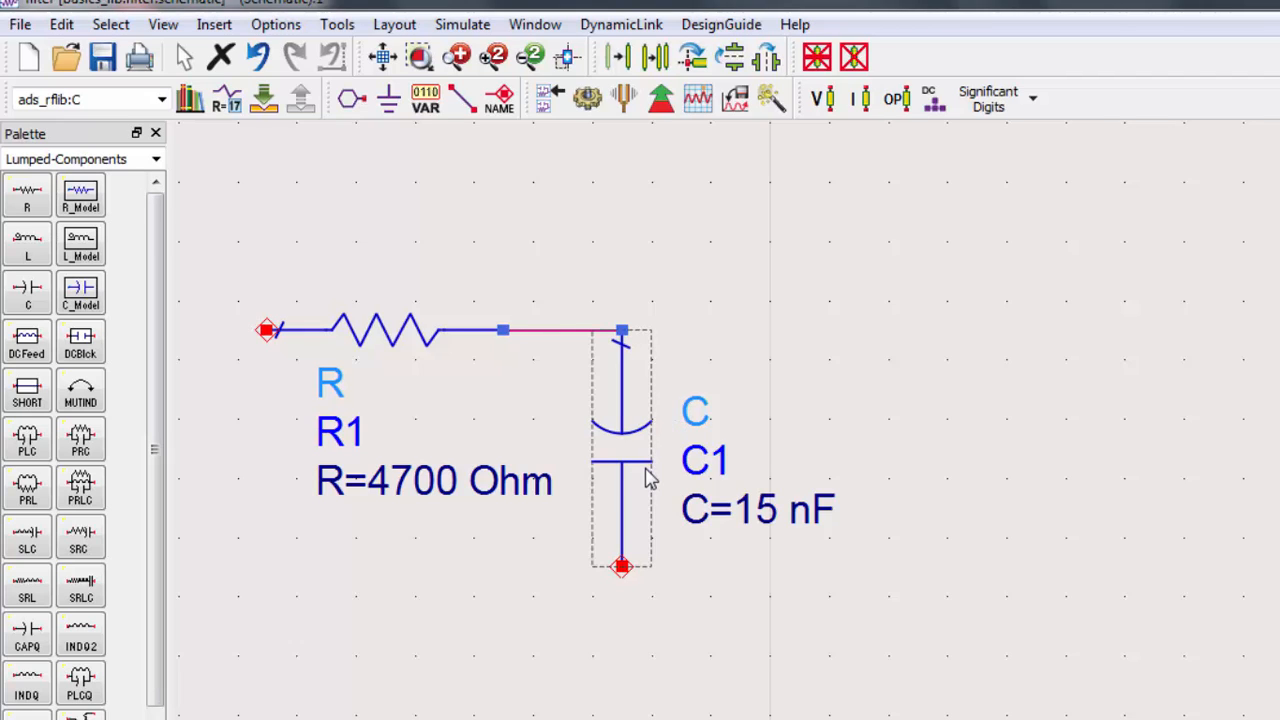
mouse_move(657, 415)
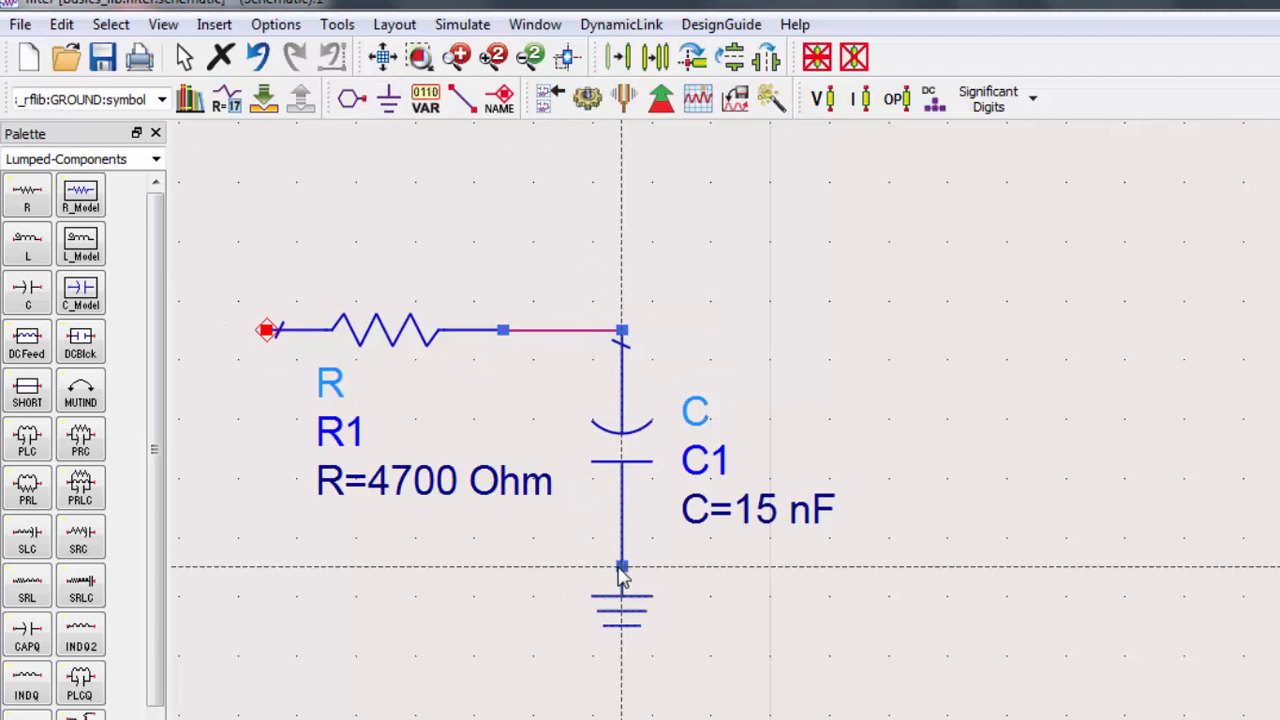
mouse_move(515, 565)
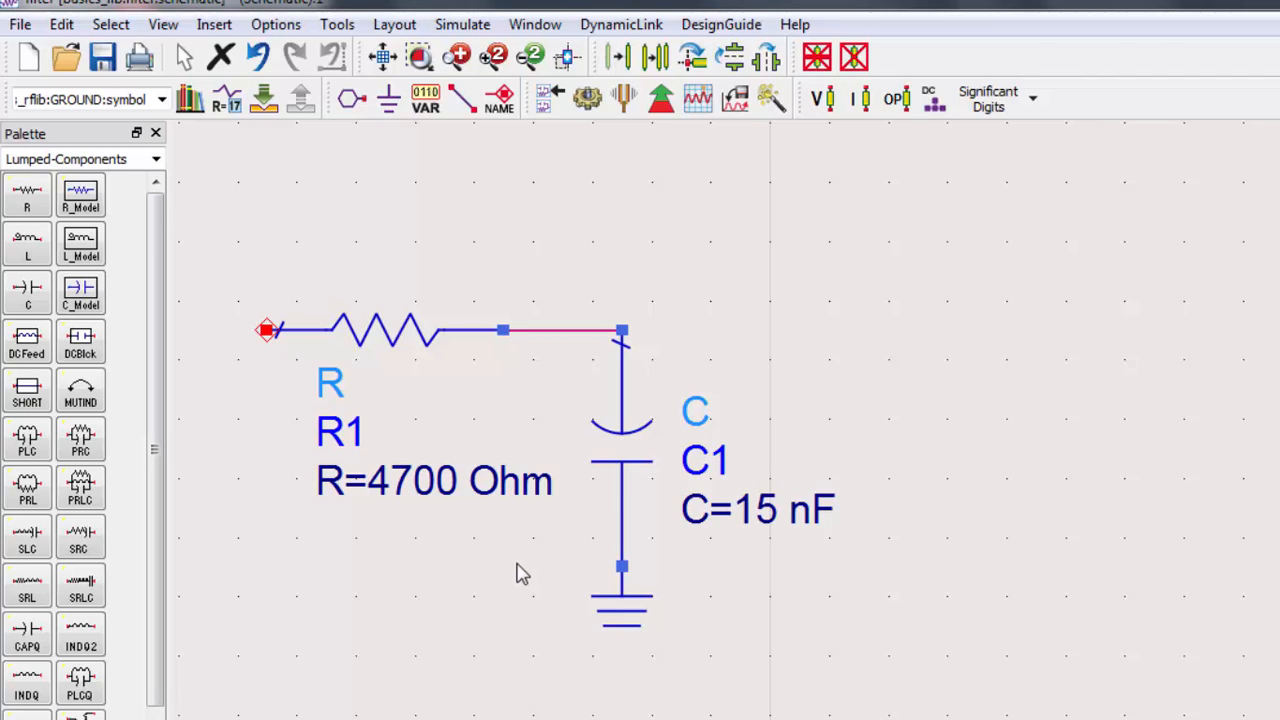
mouse_move(543, 580)
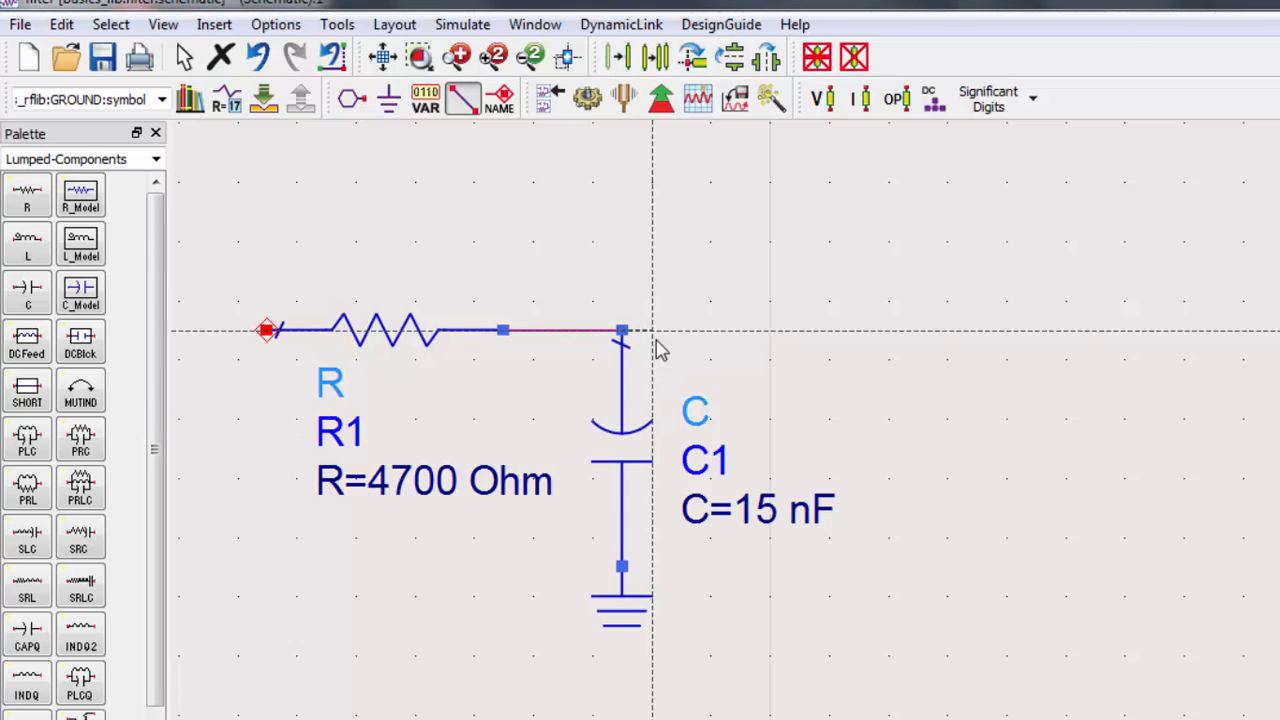
Draw the output wire to the right from the R1–C1 junction
left_click_drag(620, 330, 830, 330)
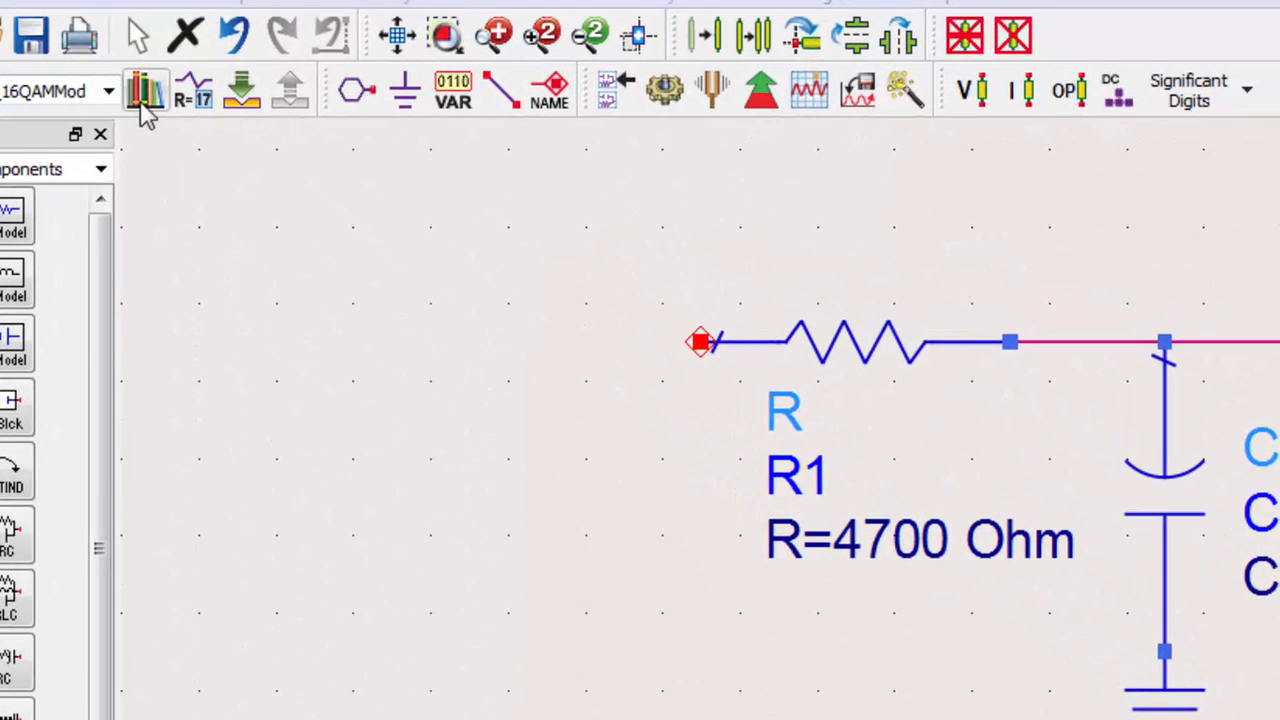
Place AC controller AC1 from the Component Library, sweeping 10 Hz to 100 kHz
left_click(146, 90)
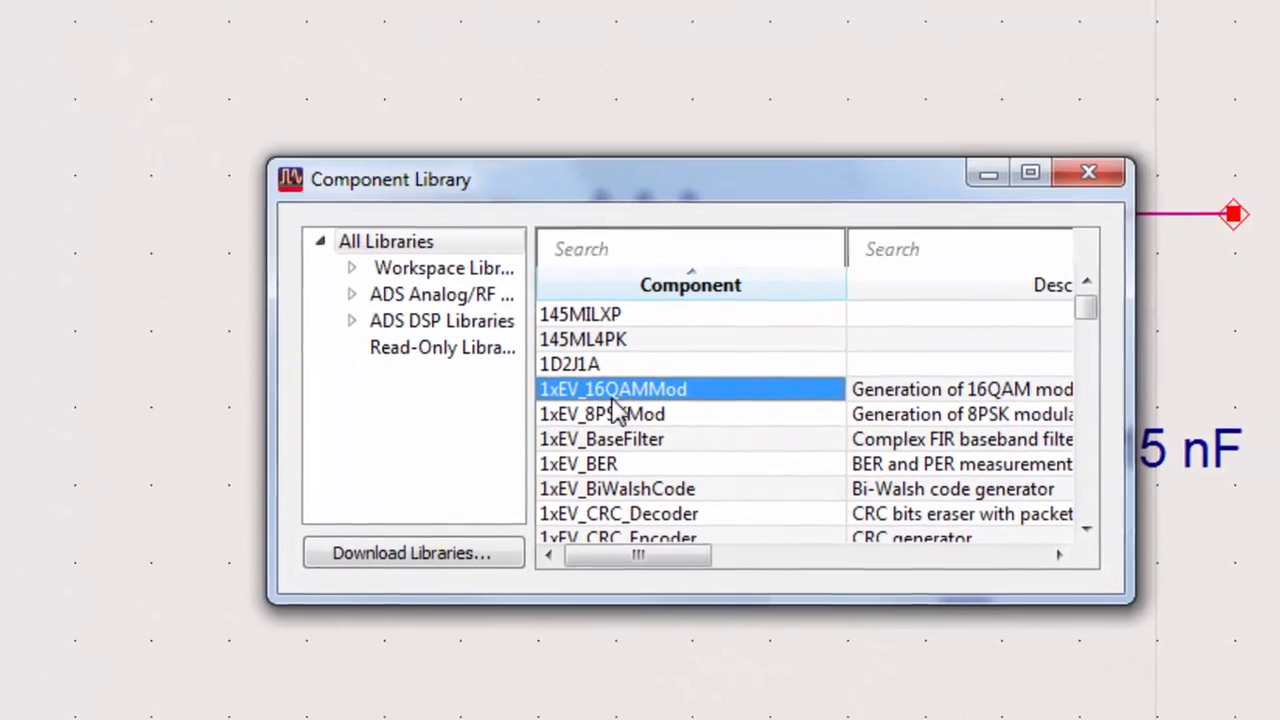
double_click(611, 389)
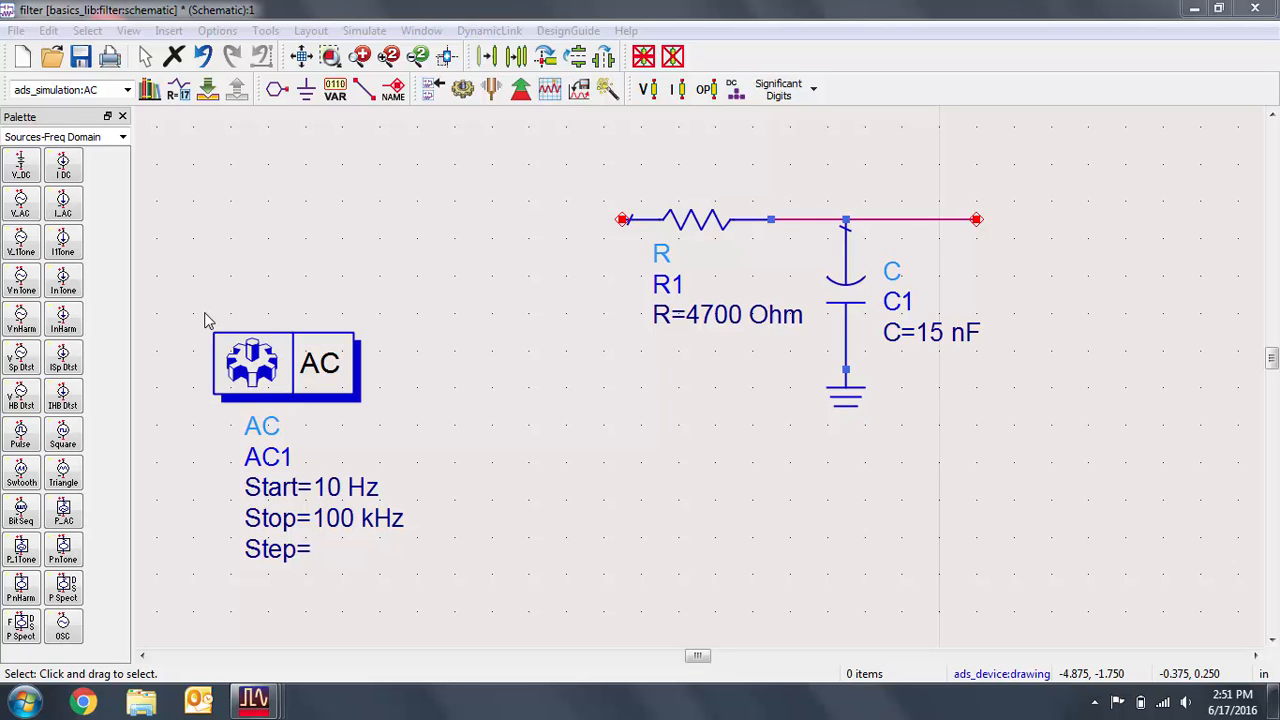
mouse_move(94, 262)
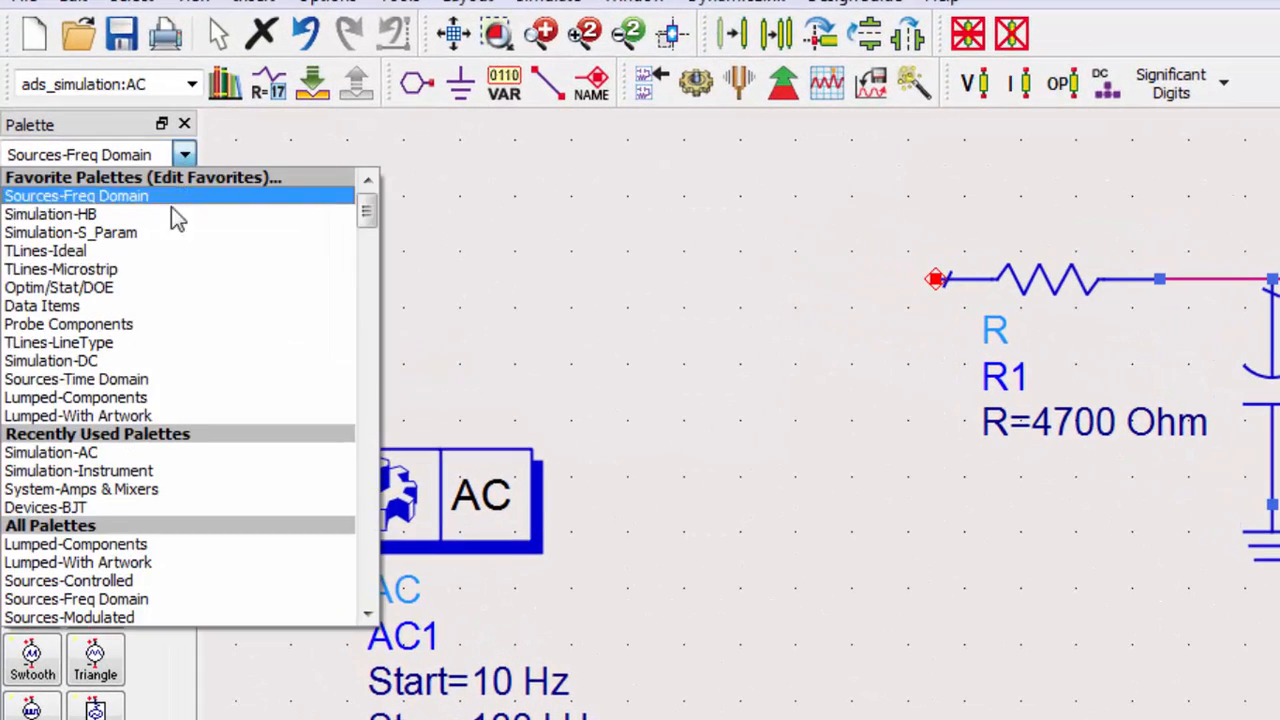
Switch the palette to Simulation-AC and delete the extra AC2 controller
left_click(51, 452)
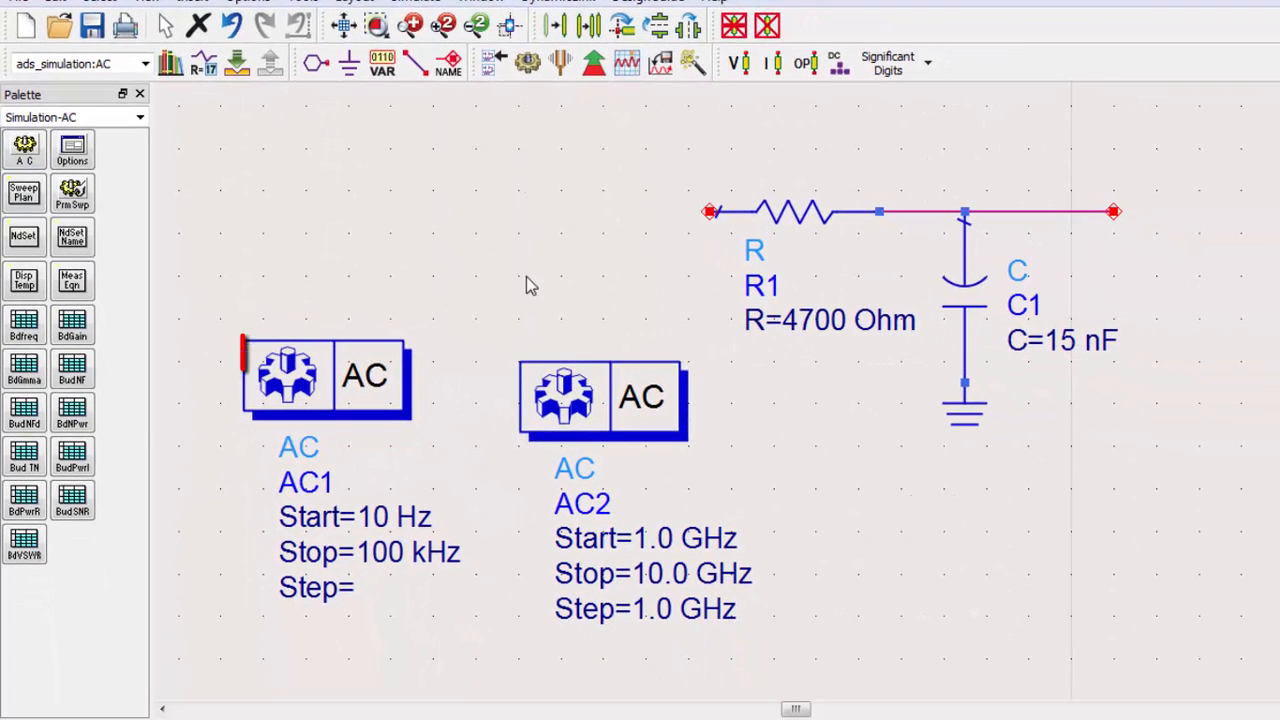
left_click(595, 400)
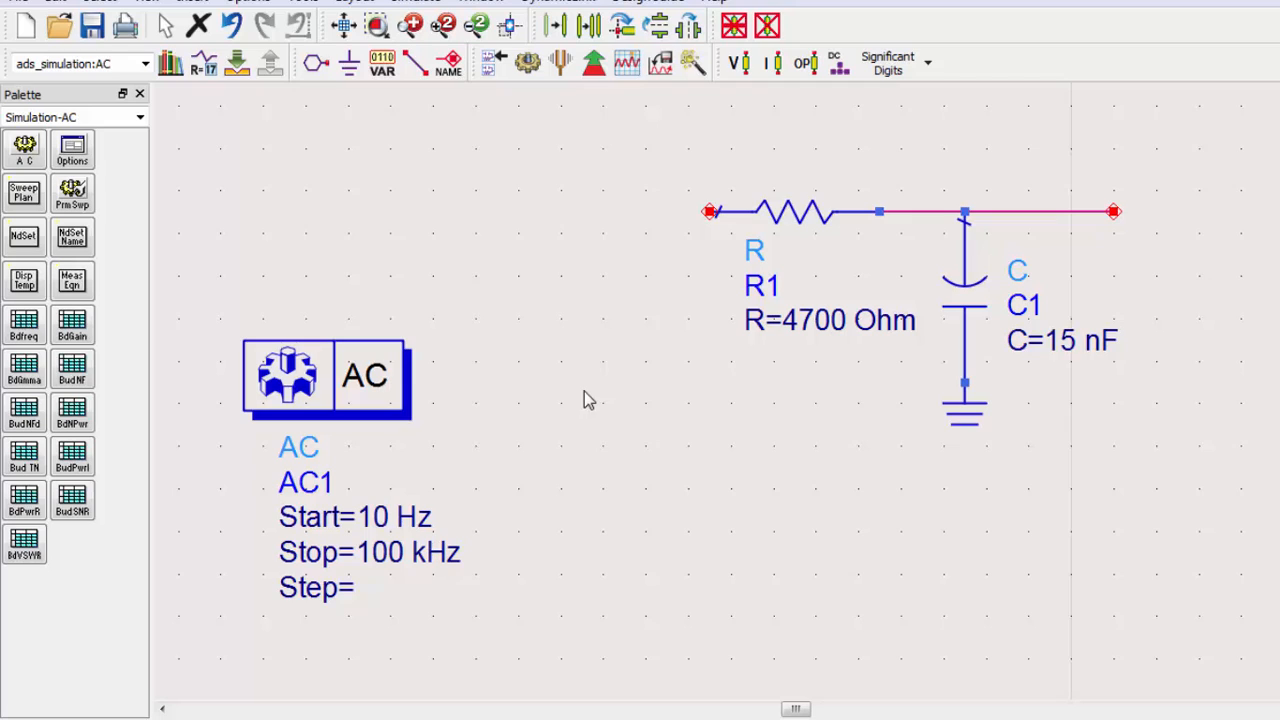
mouse_move(585, 397)
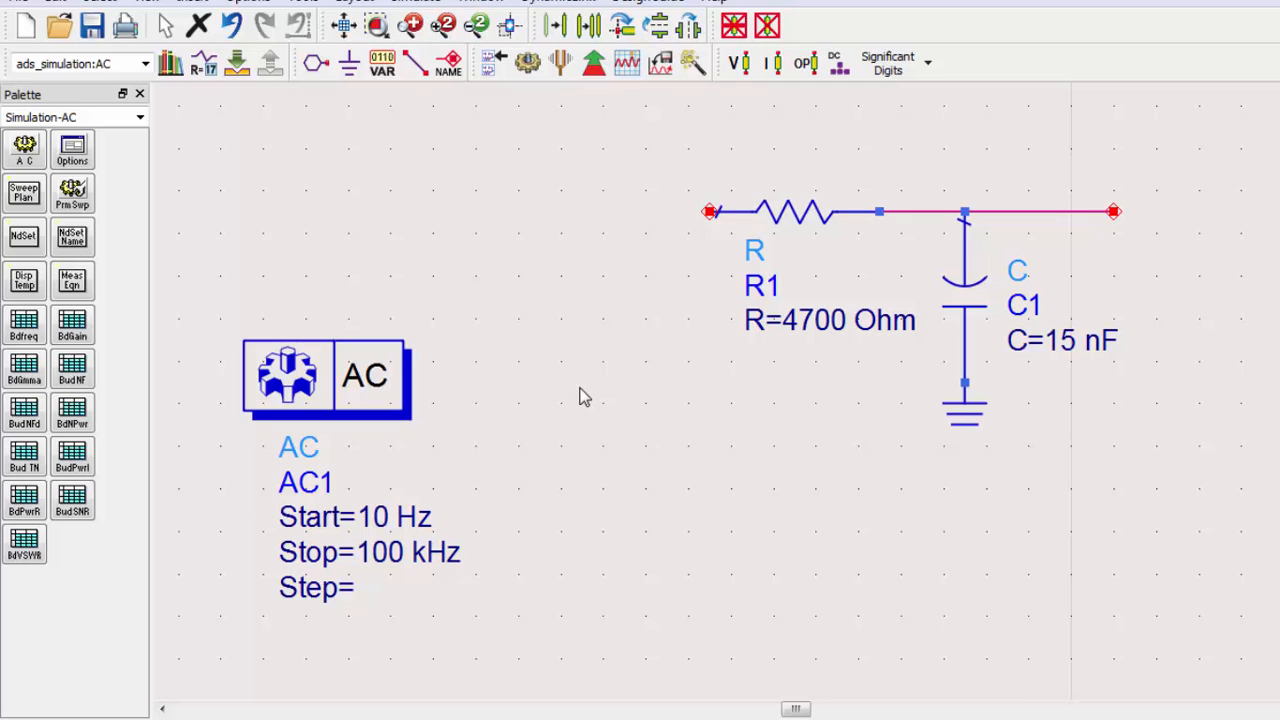
mouse_move(585, 393)
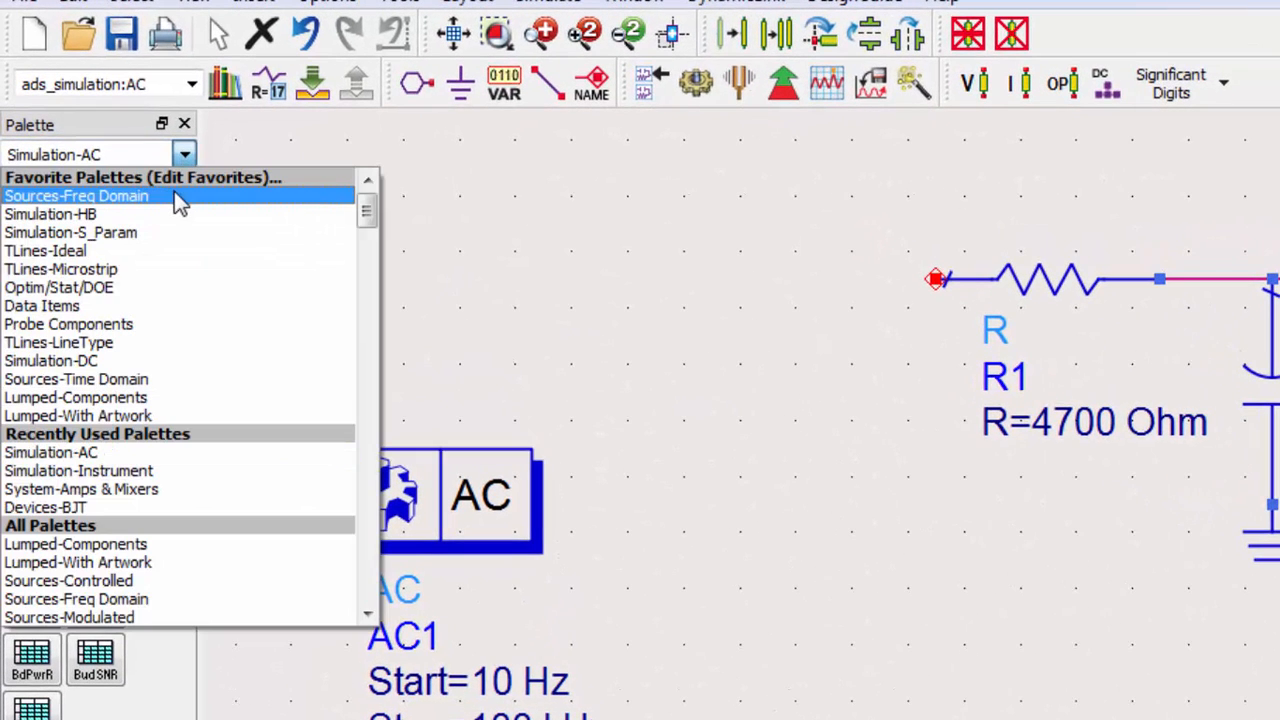
Switch the palette to Sources-Freq Domain and pick the V_AC source
left_click(76, 195)
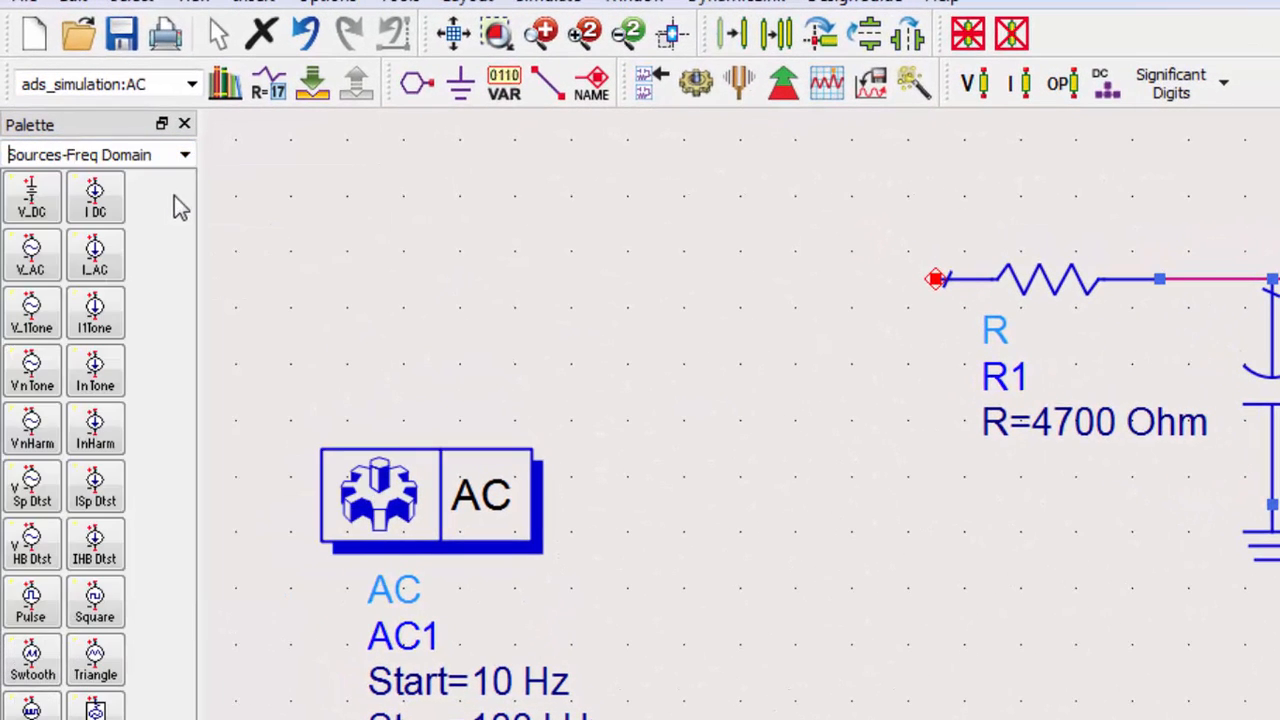
left_click(32, 197)
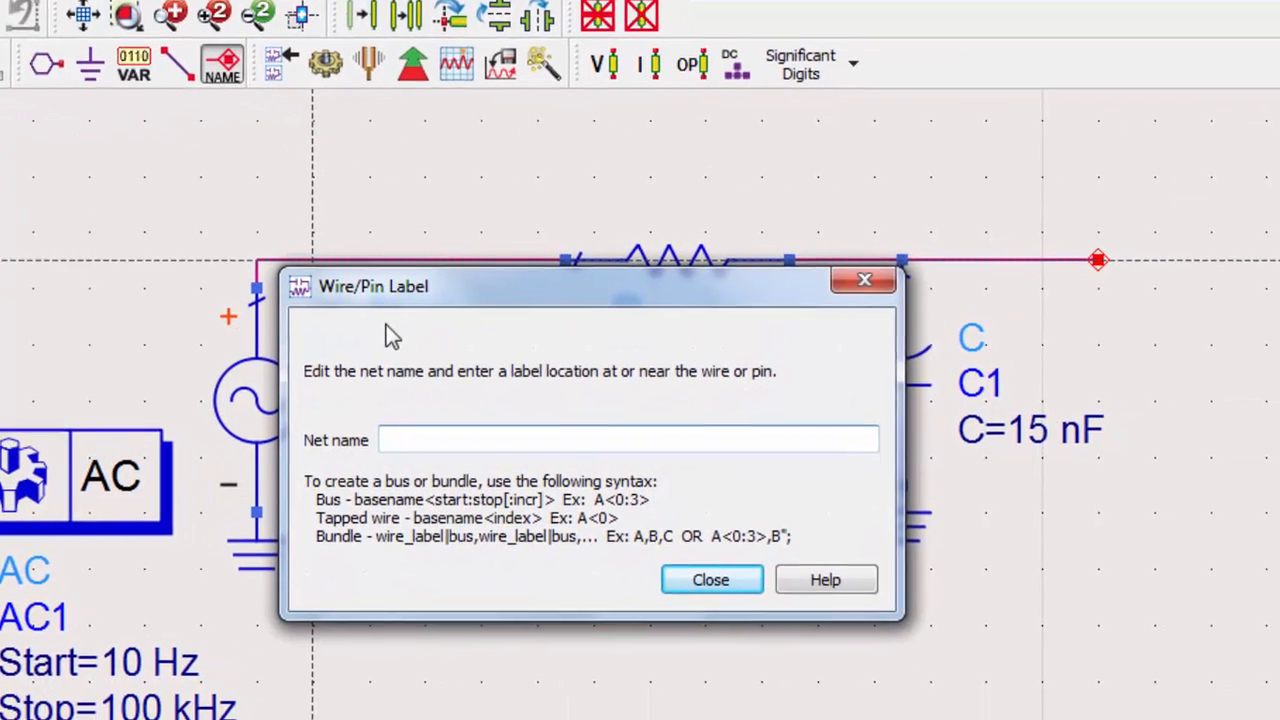
Attach net name 'vout' to the output wire end and close the labeling window
type("v")
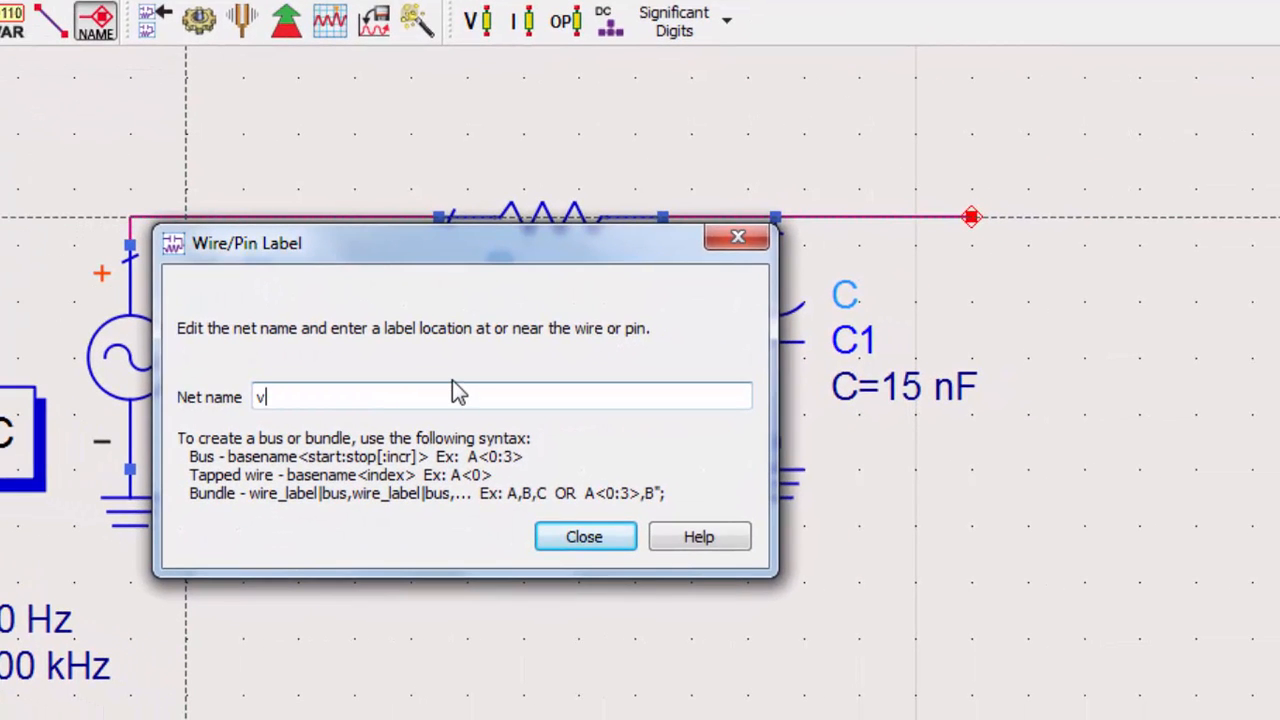
type("out")
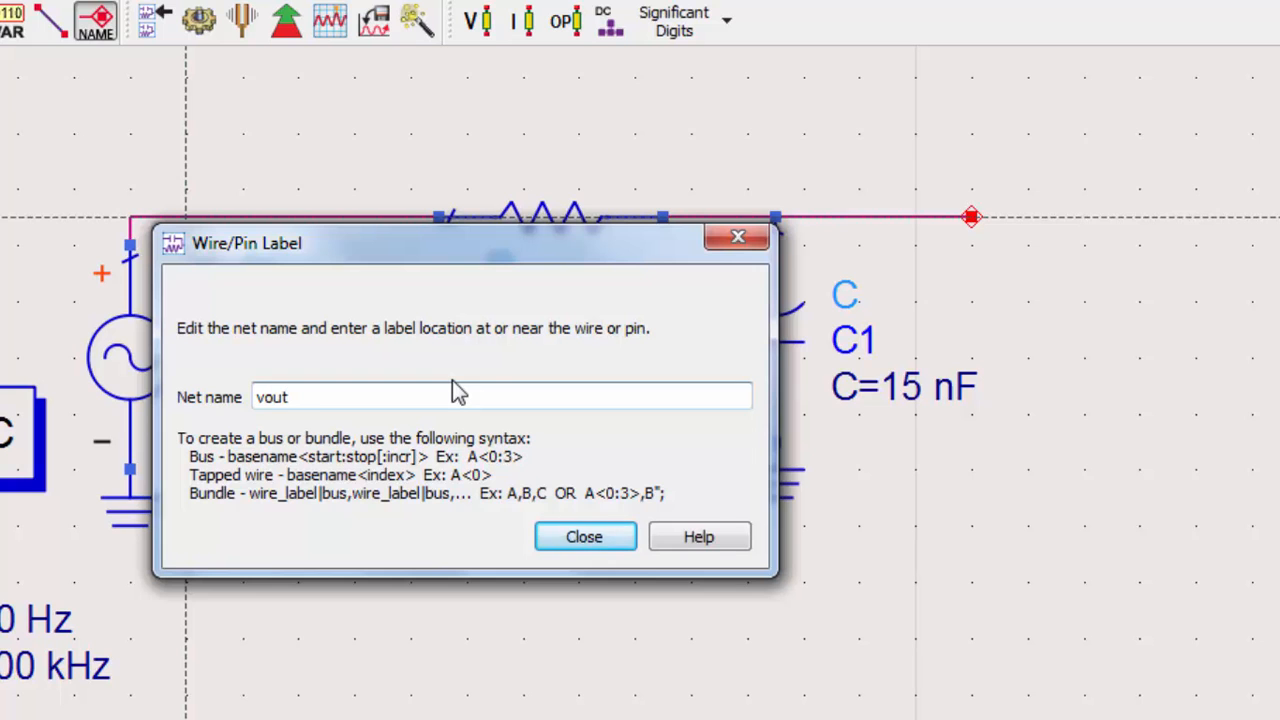
left_click(970, 217)
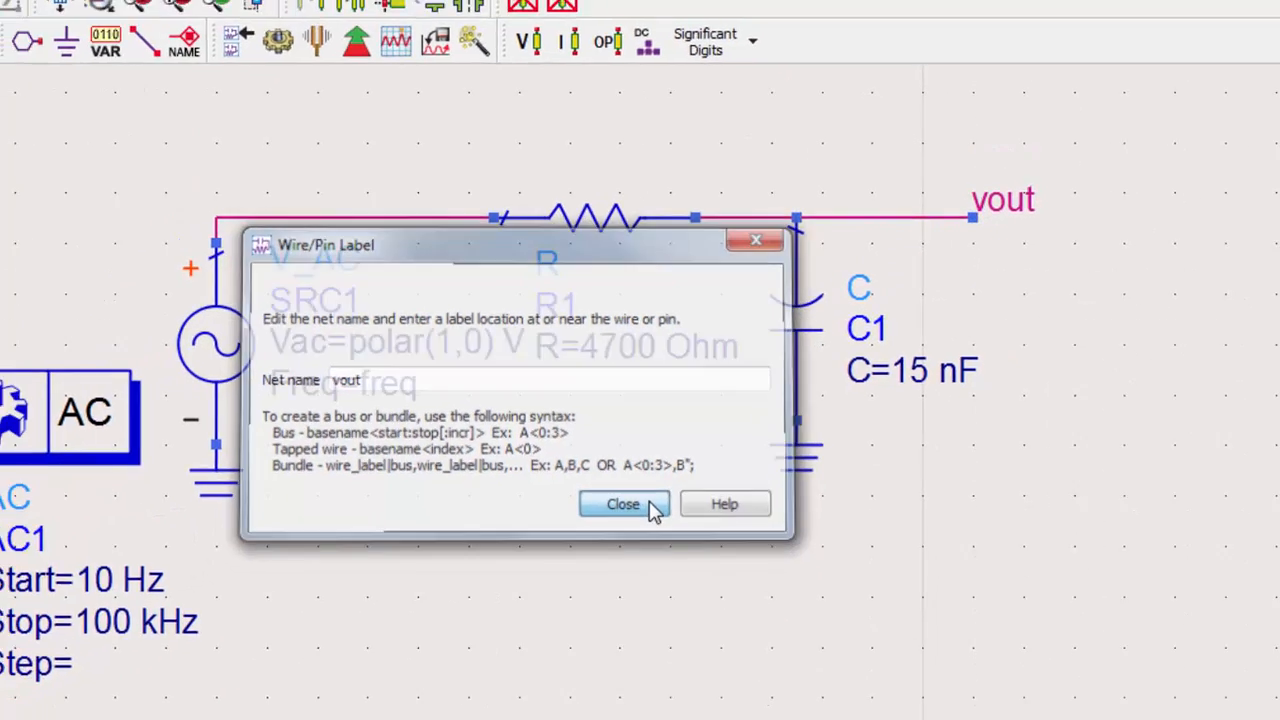
left_click(623, 503)
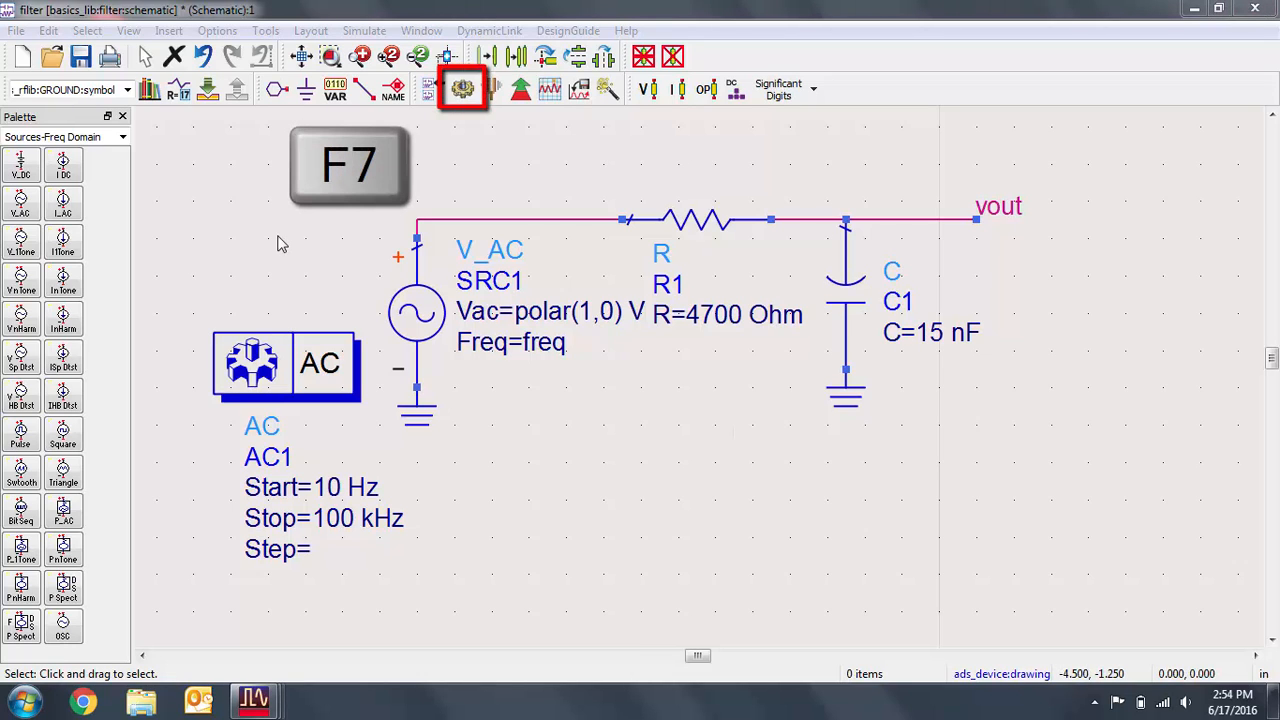
Simulate with F7 and maximize the resulting data display window
key("F7")
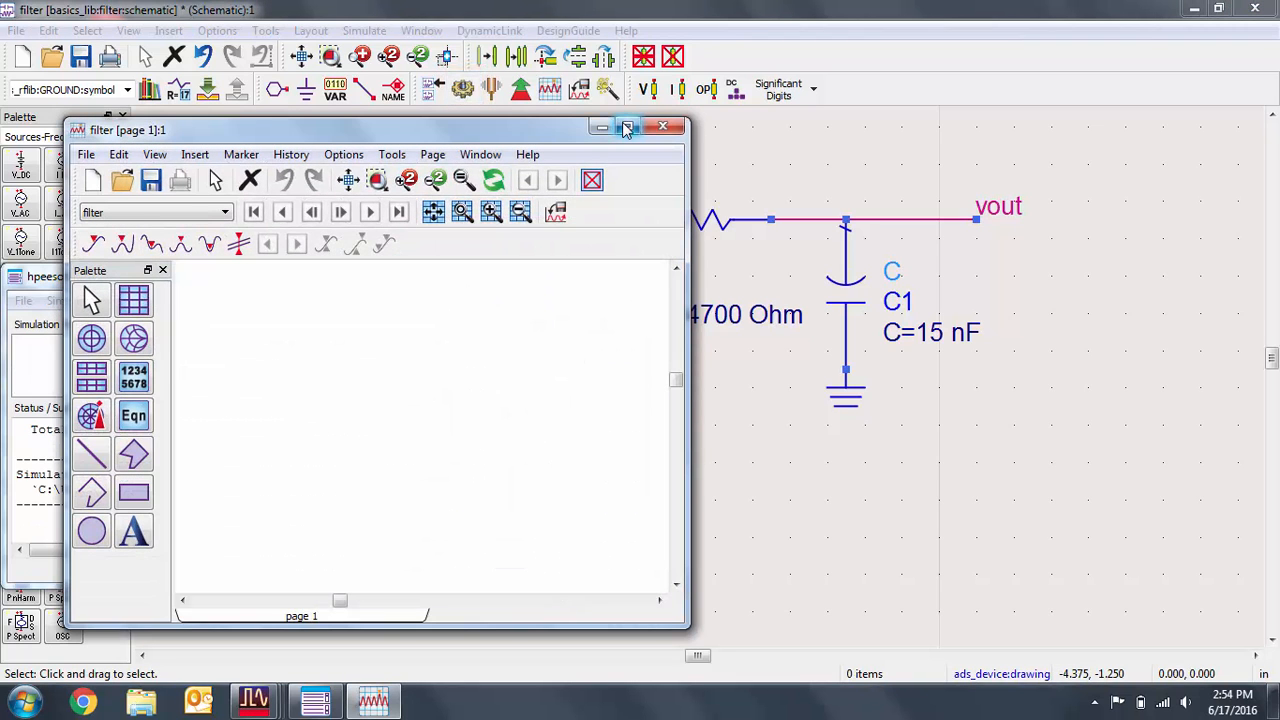
left_click(626, 128)
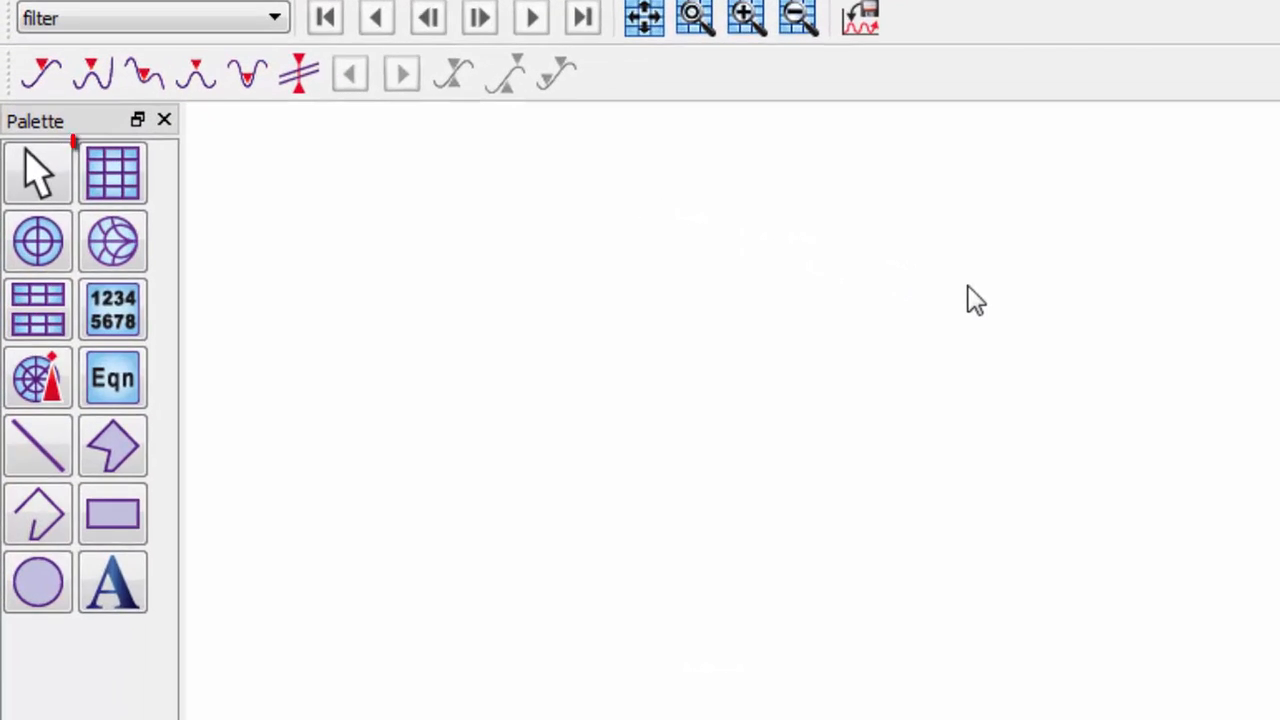
left_click(112, 172)
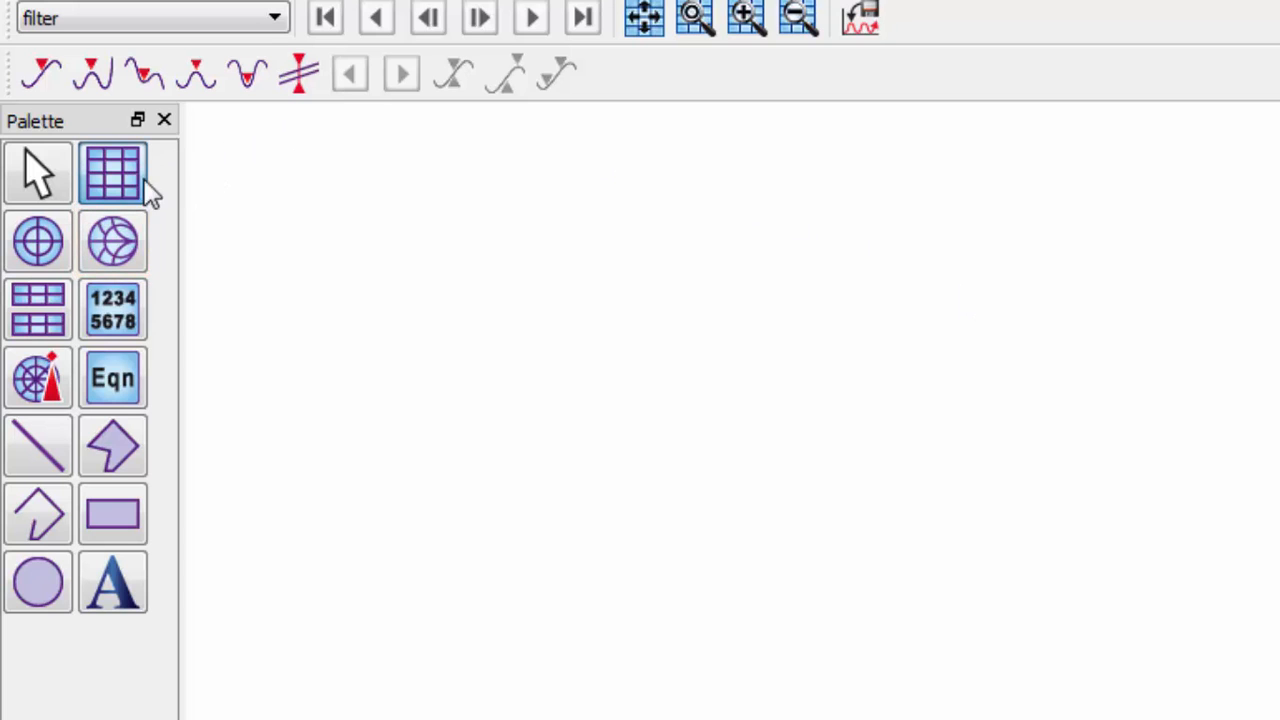
Place a rectangular plot and add vout as a Magnitude trace, mag(vout)
left_click(113, 172)
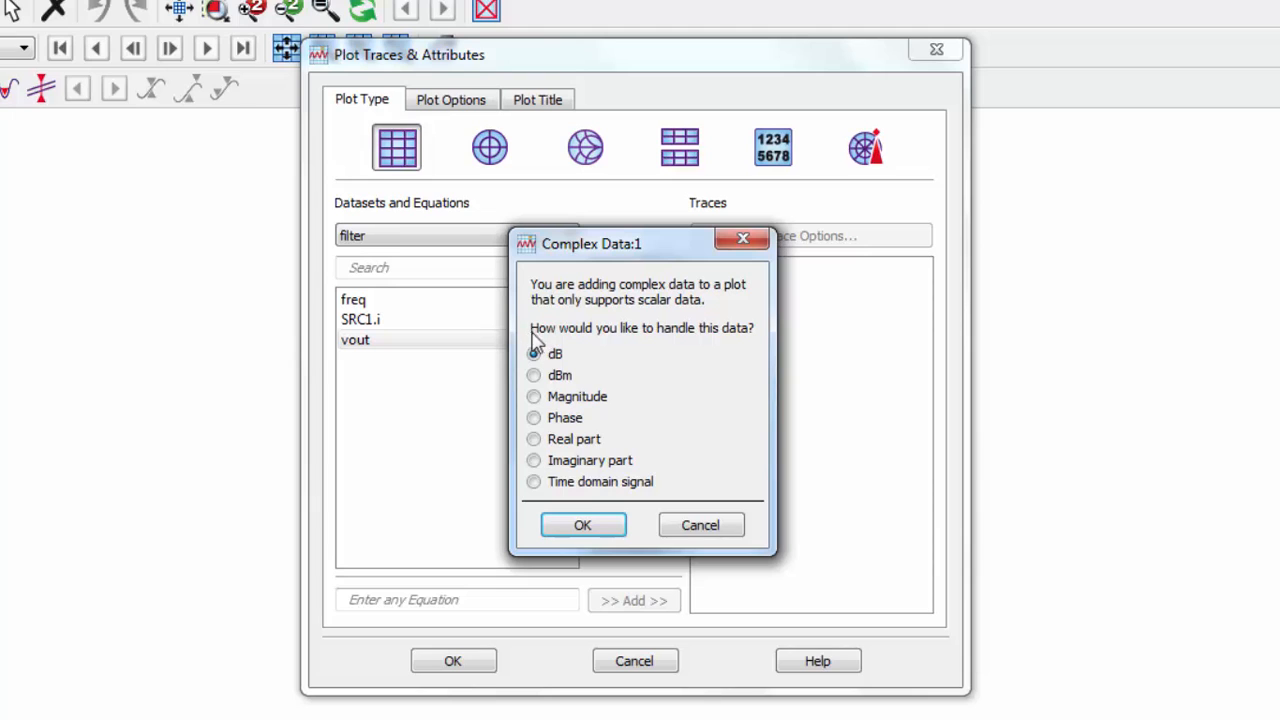
left_click(533, 396)
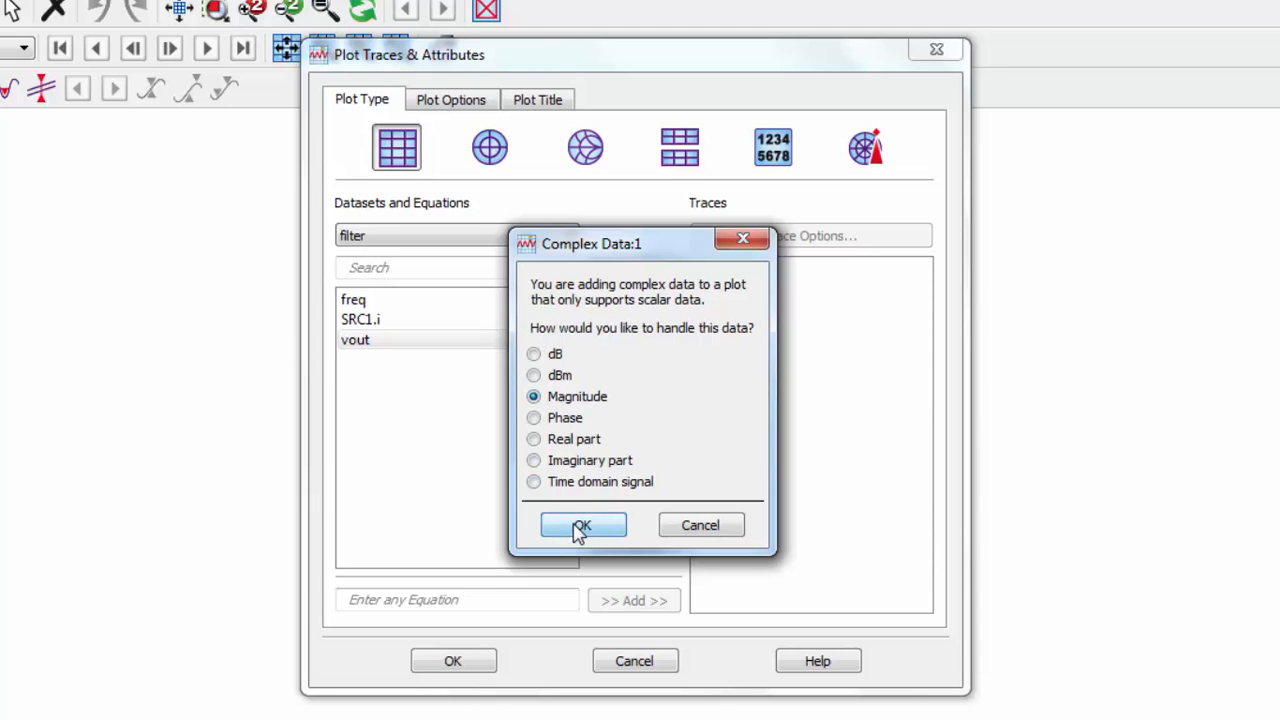
left_click(583, 525)
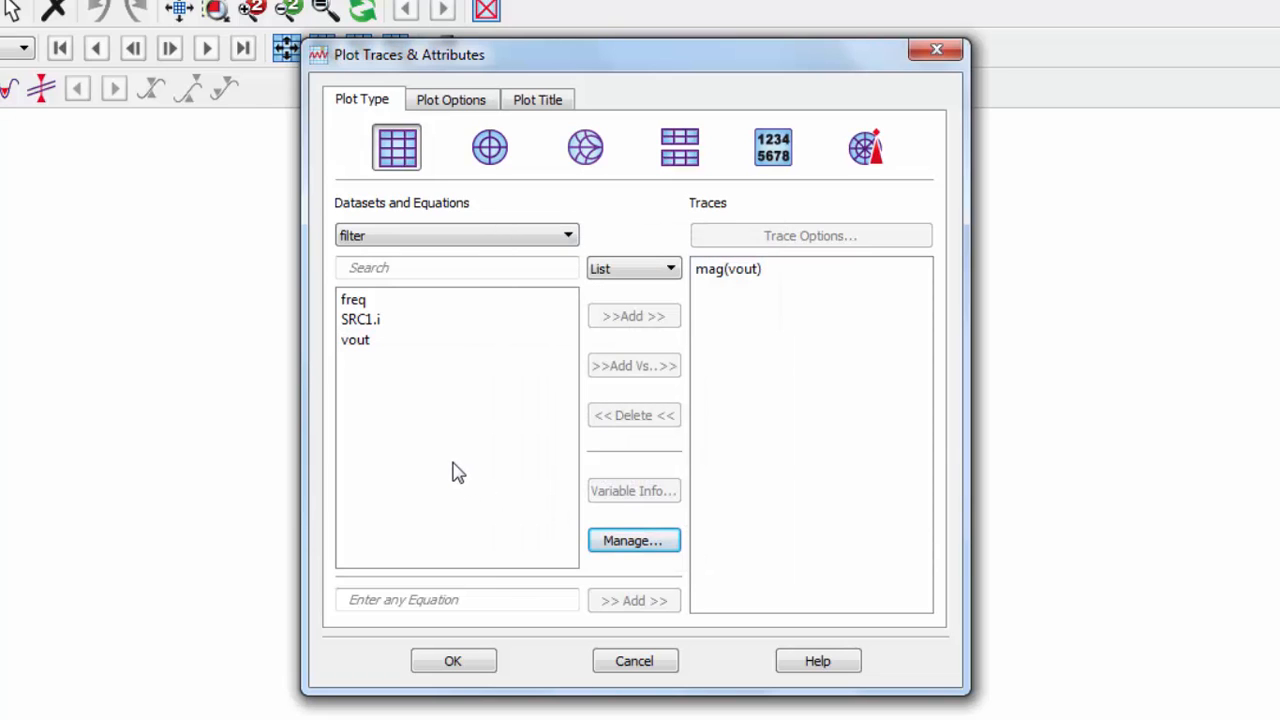
mouse_move(447, 469)
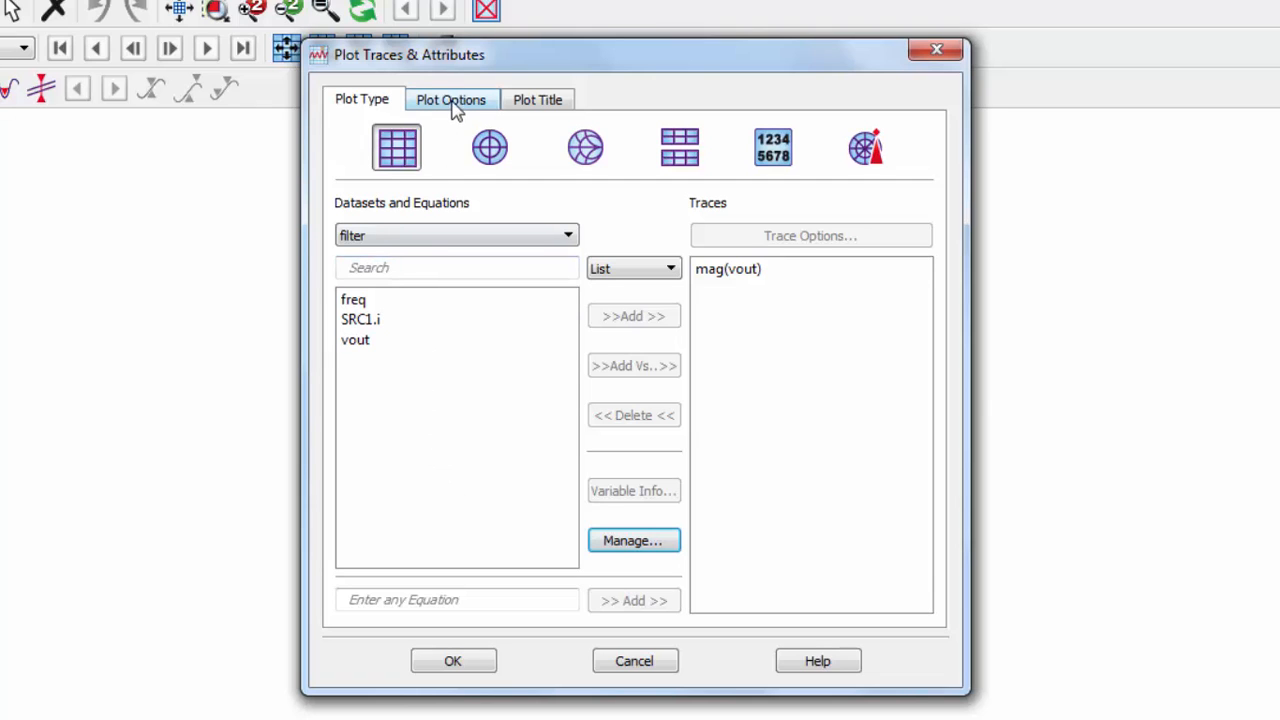
Switch the mag(vout) plot's X axis to a Log scale to reveal the roll-off
left_click(451, 99)
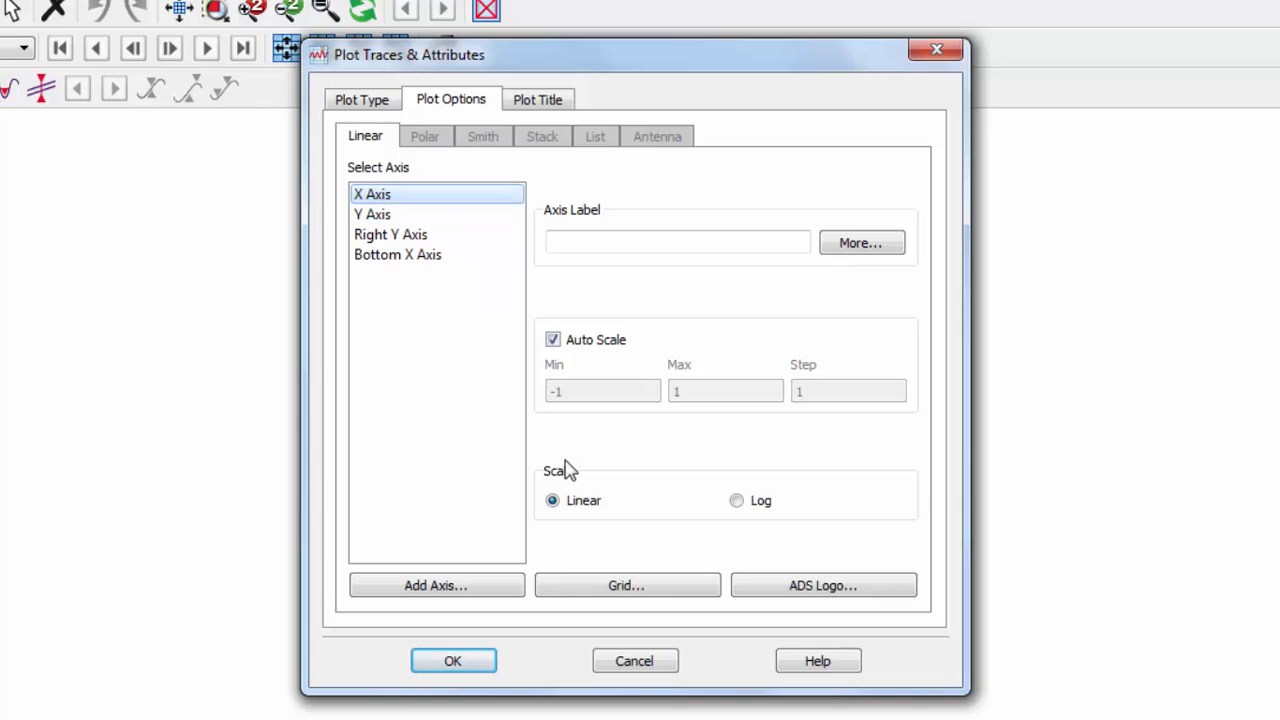
left_click(736, 500)
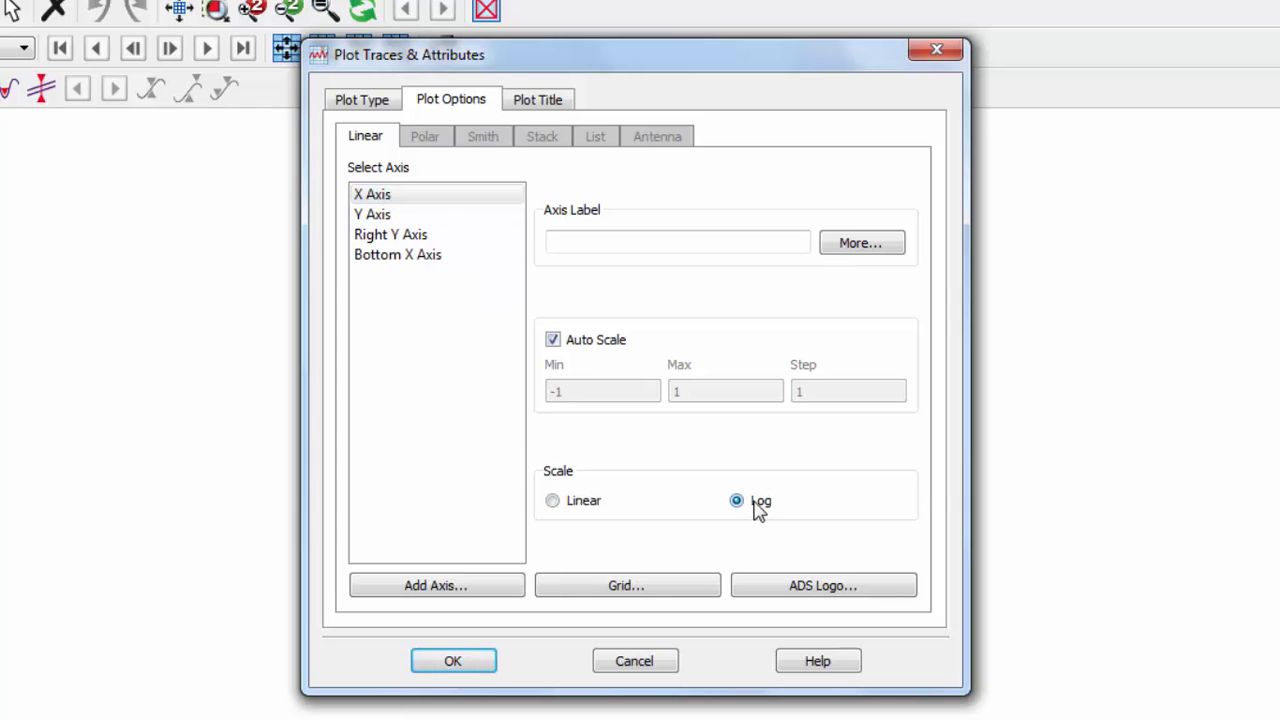
left_click(452, 660)
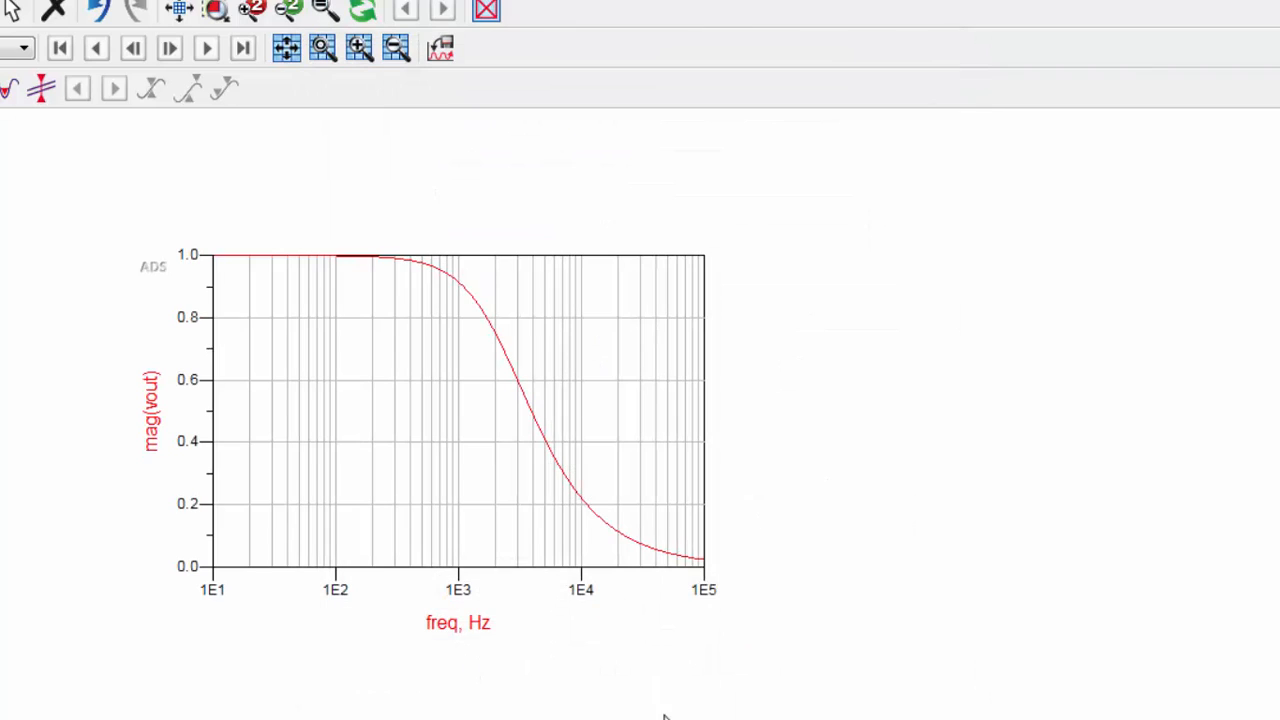